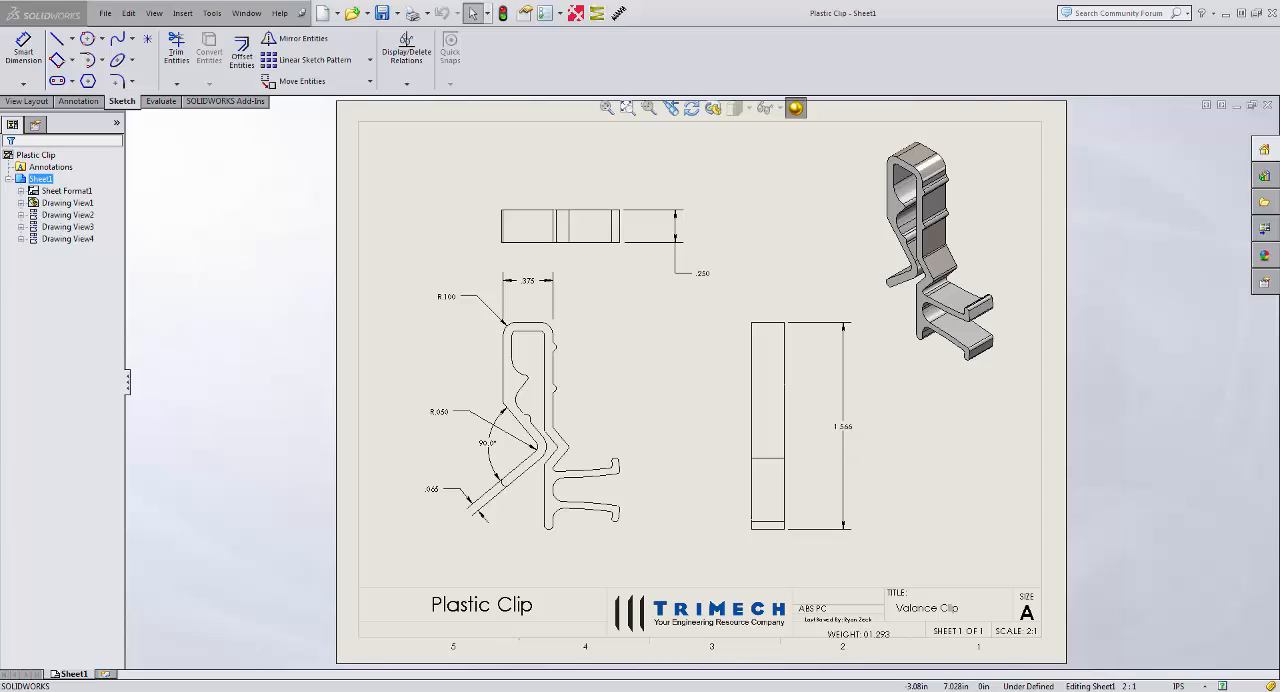
mouse_move(850, 584)
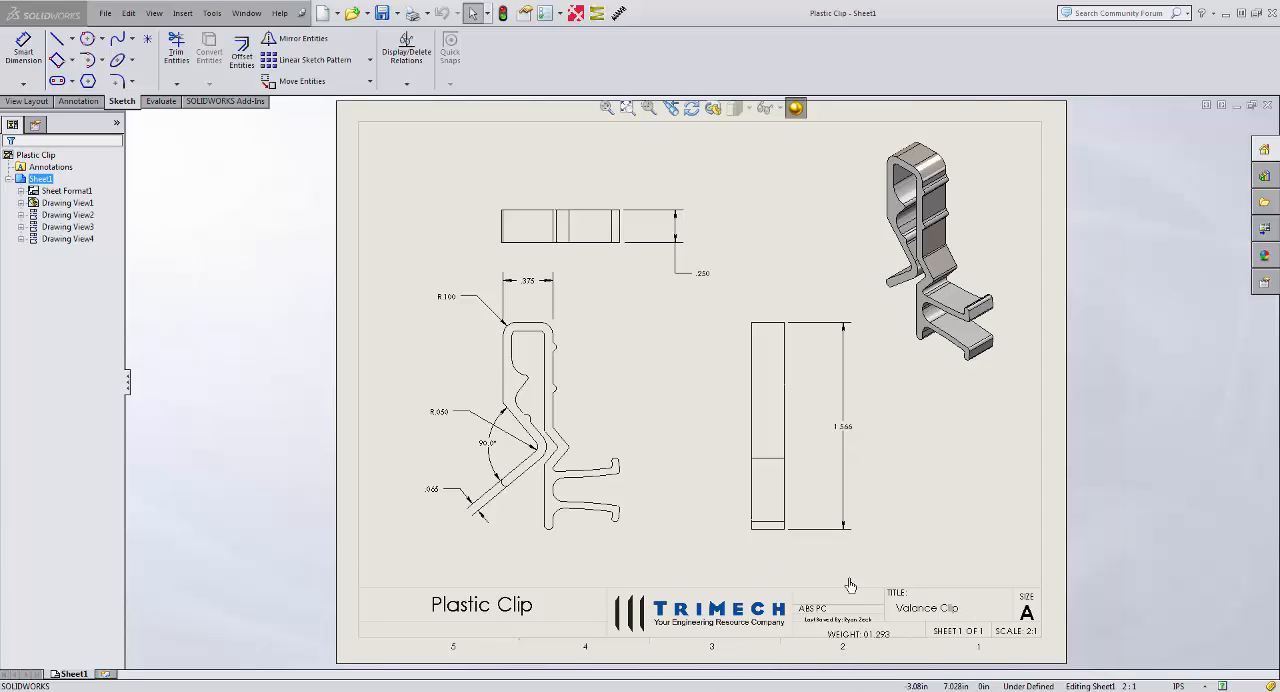
mouse_move(782, 588)
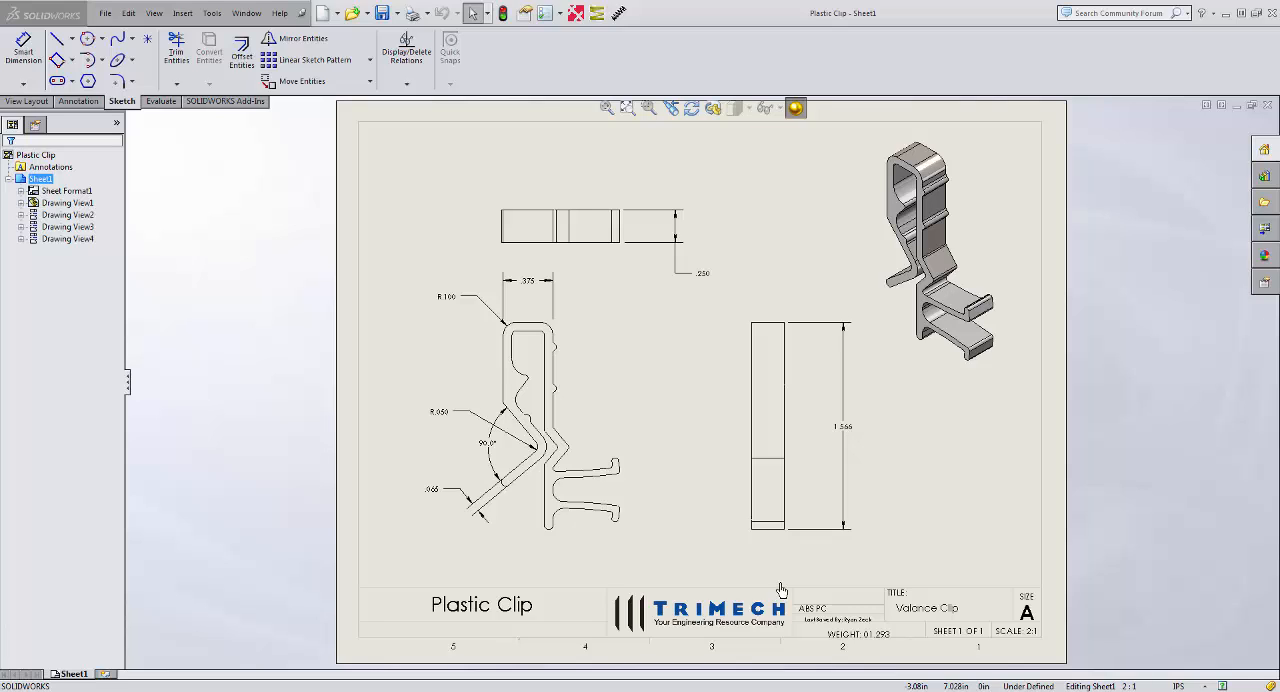
mouse_move(844, 632)
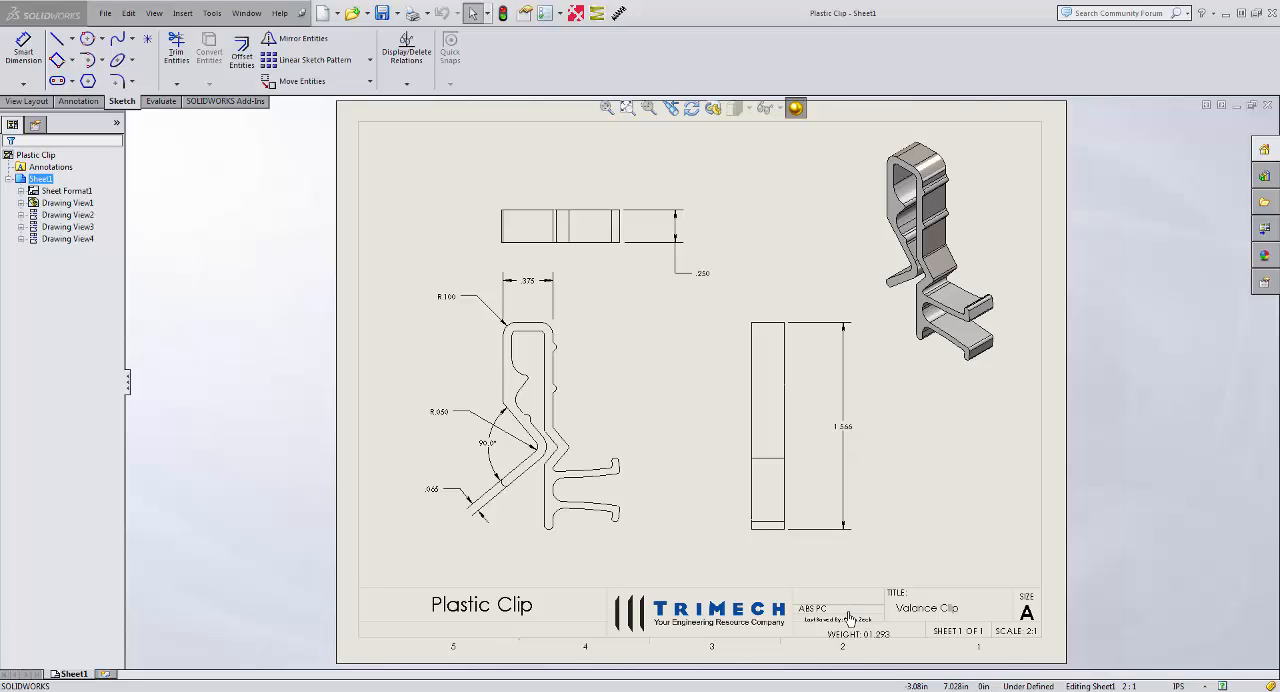
mouse_move(844, 592)
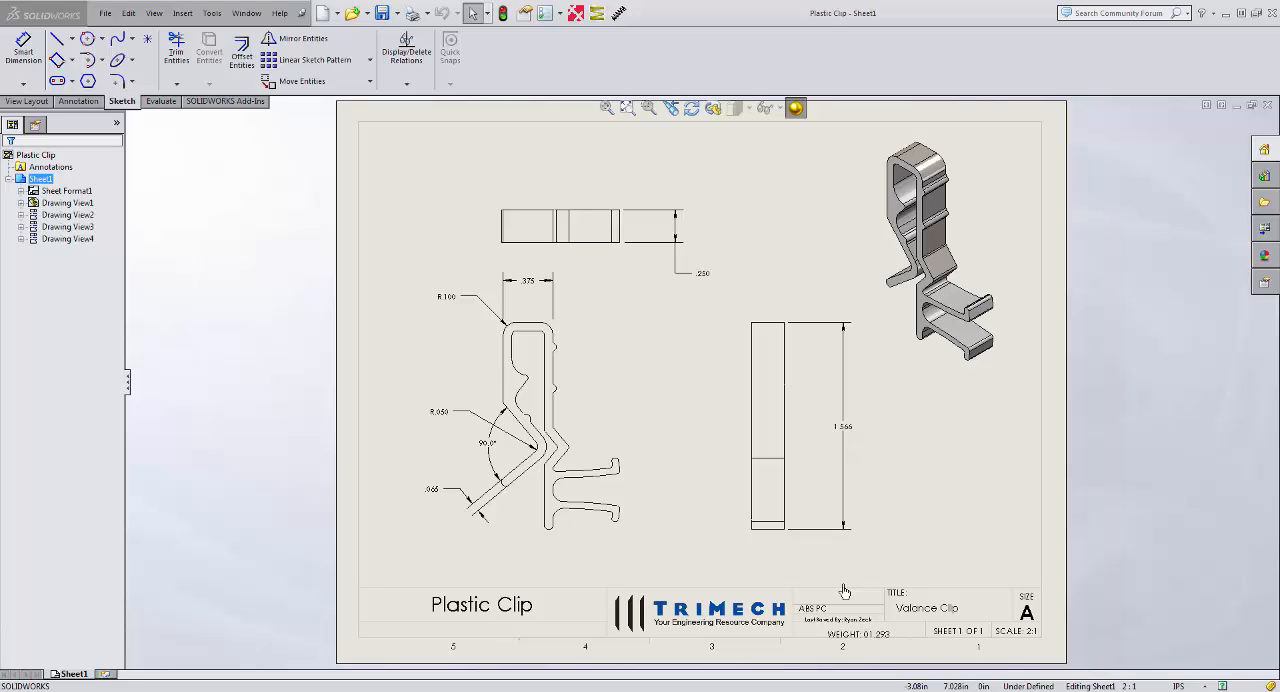
mouse_move(752, 564)
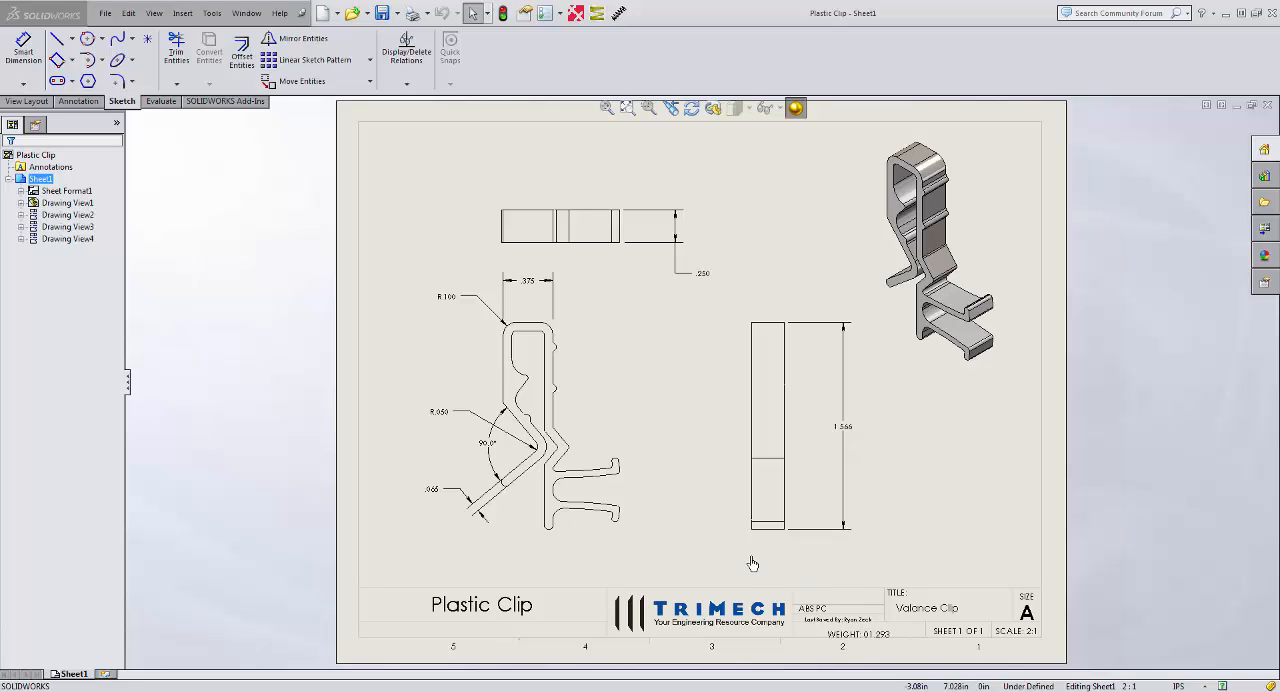
mouse_move(752, 564)
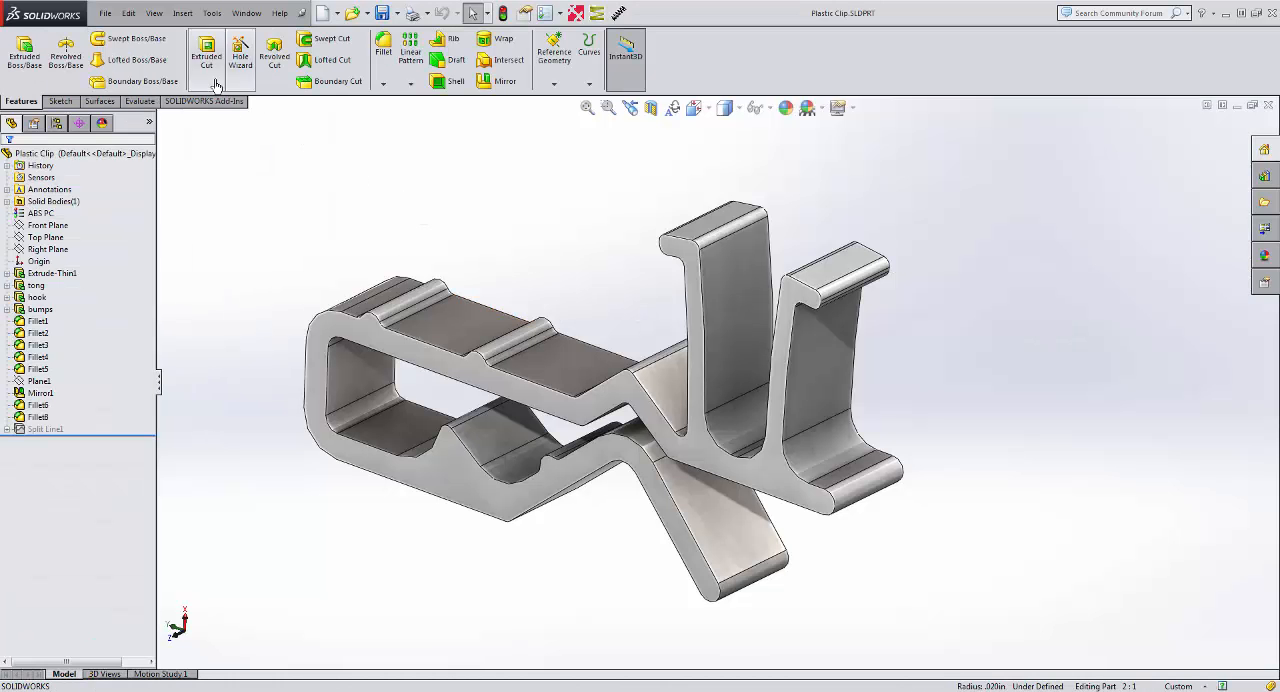
Bring up the Plastic Clip's Summary Information listing its custom properties.
left_click(104, 12)
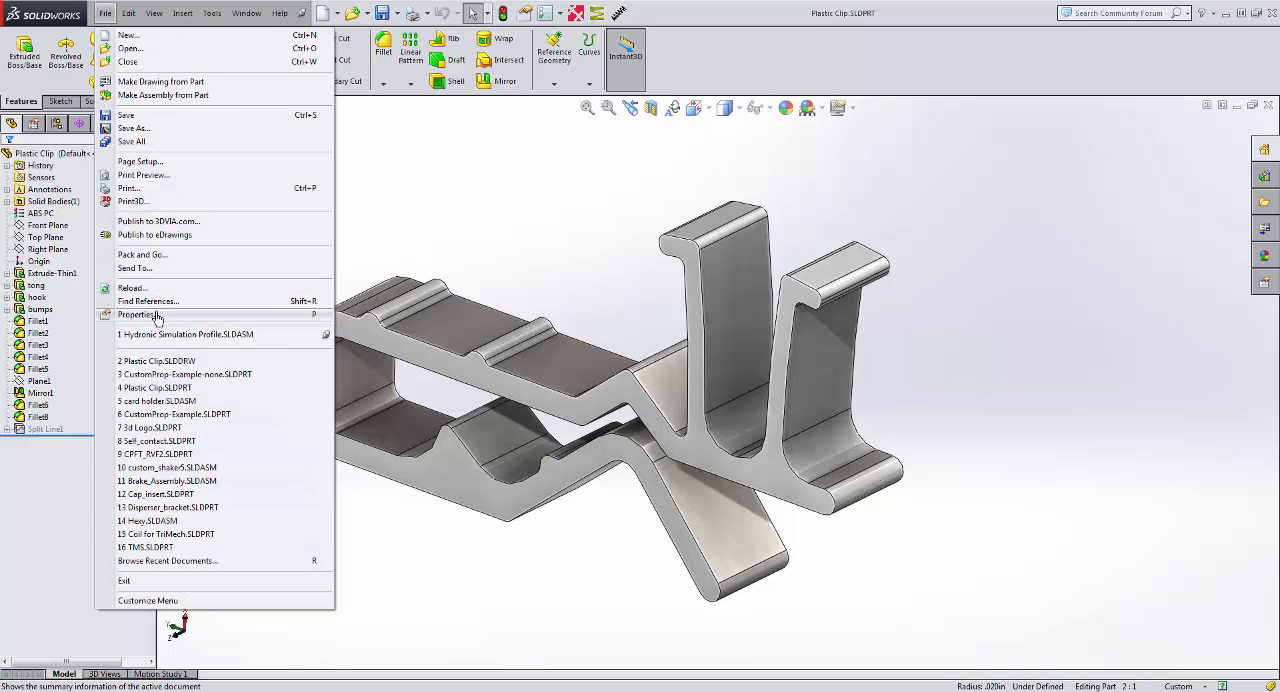
mouse_move(318, 328)
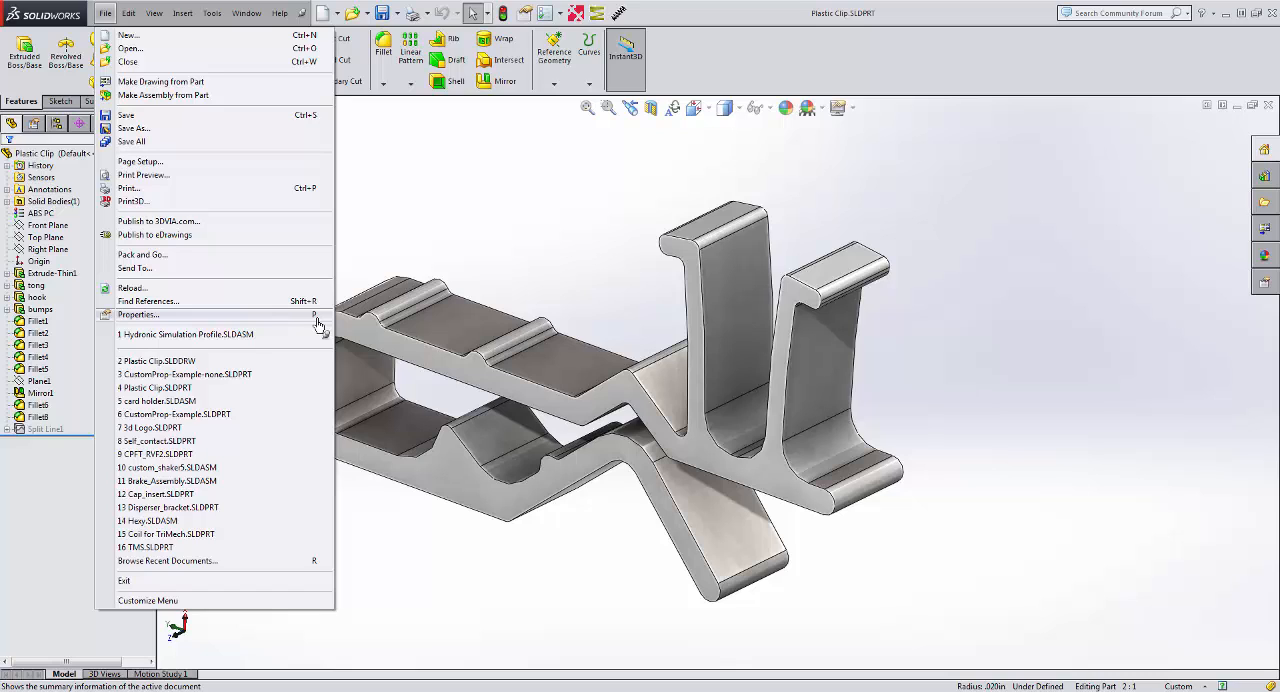
left_click(138, 316)
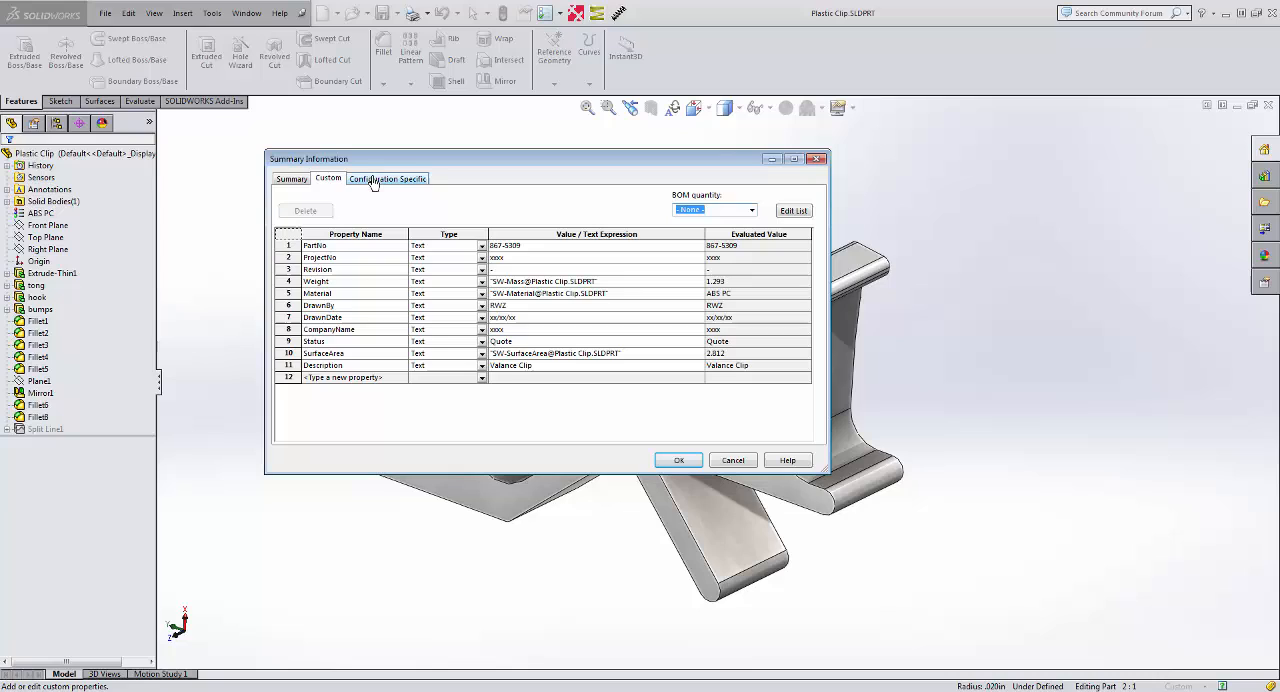
mouse_move(384, 184)
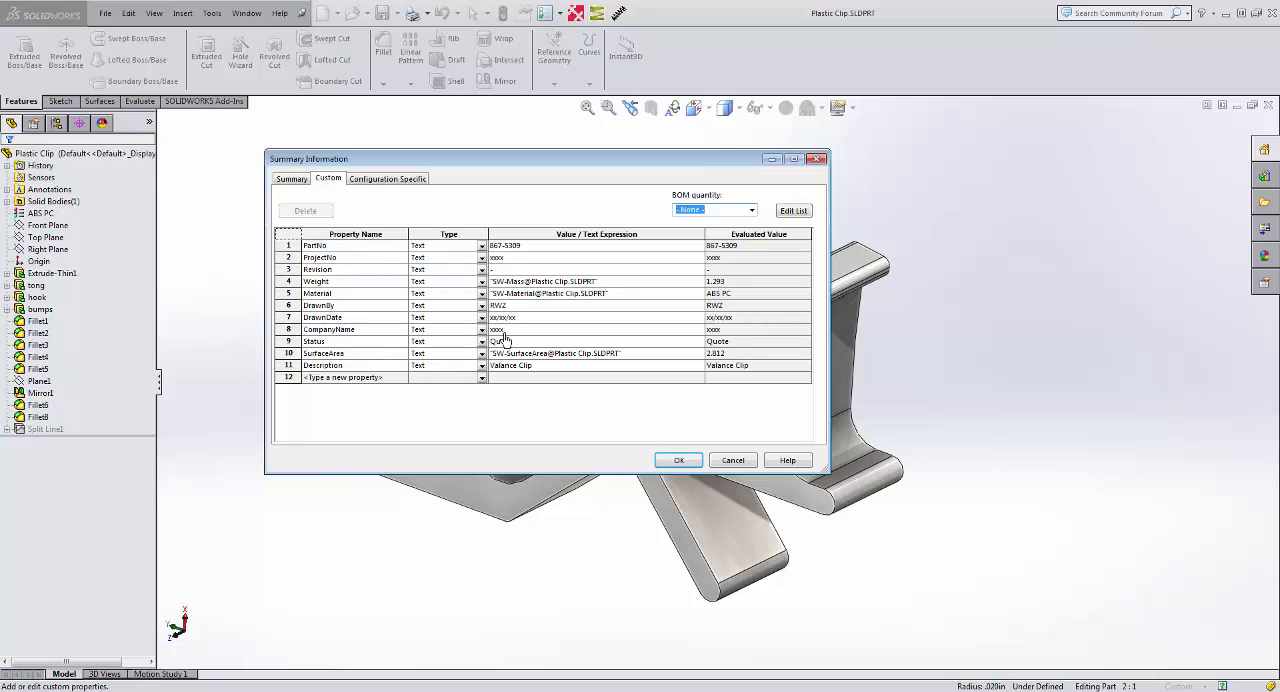
mouse_move(510, 340)
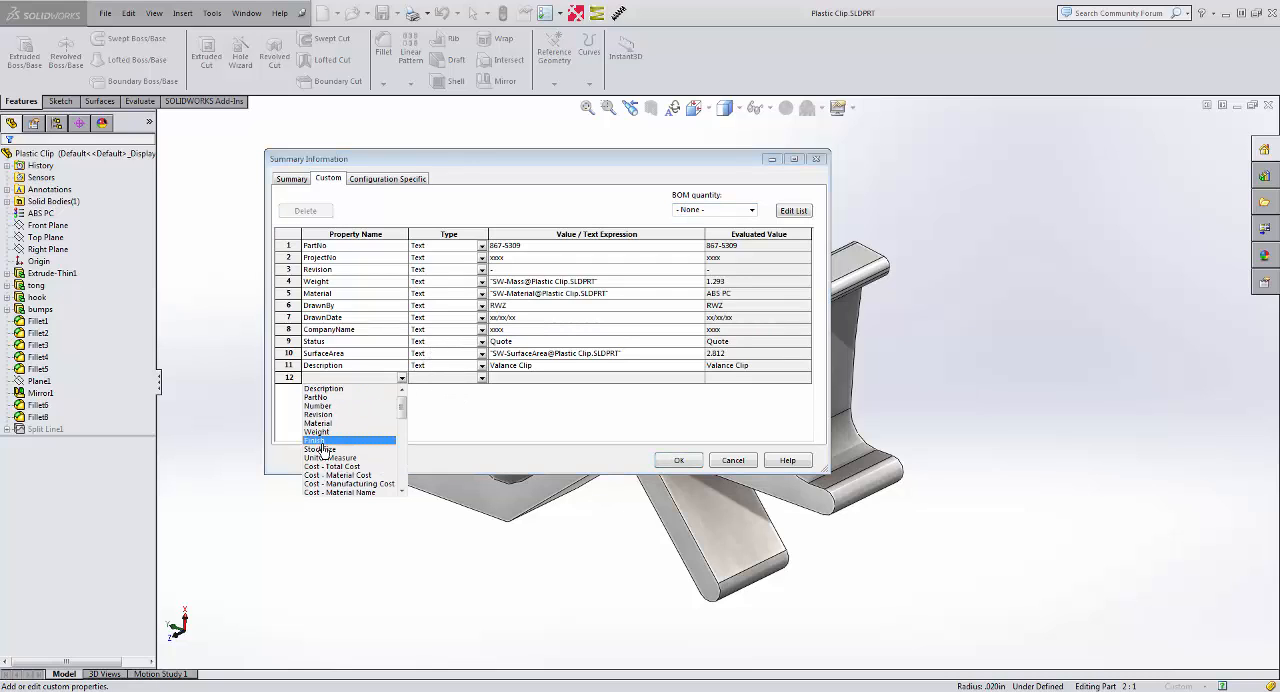
Add a Finish property valued xxx and change CompanyName to TriMech.
left_click(316, 440)
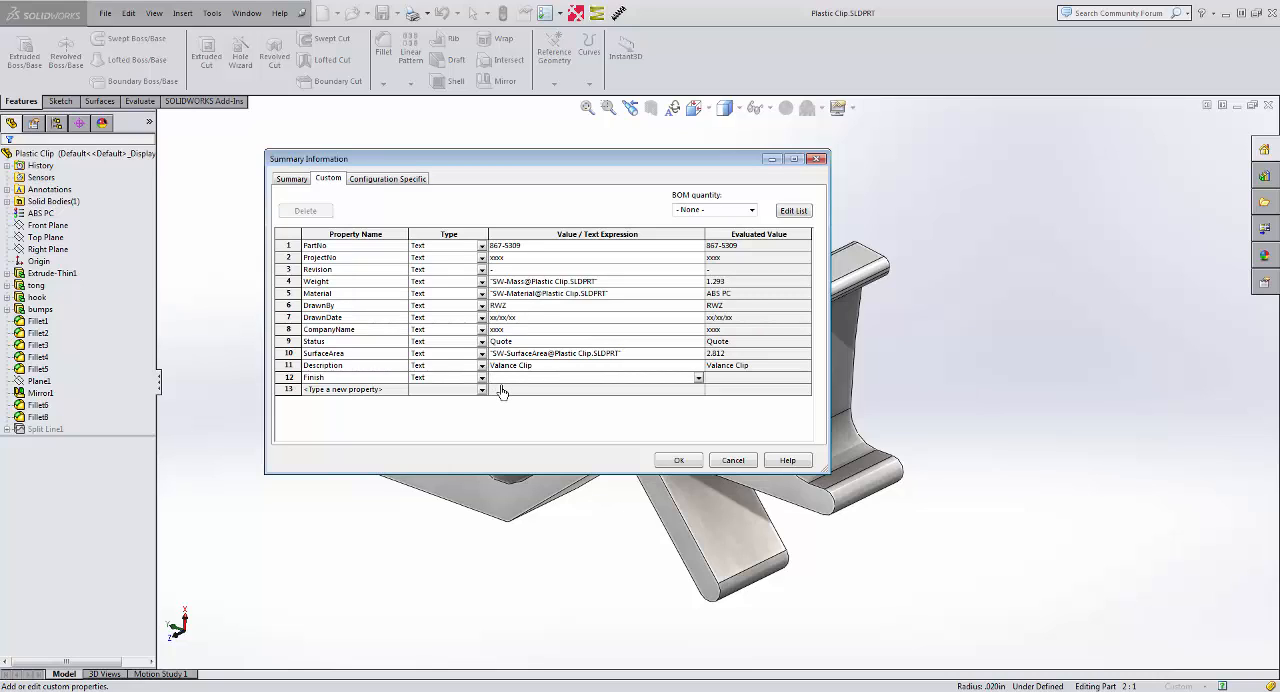
type("xxx")
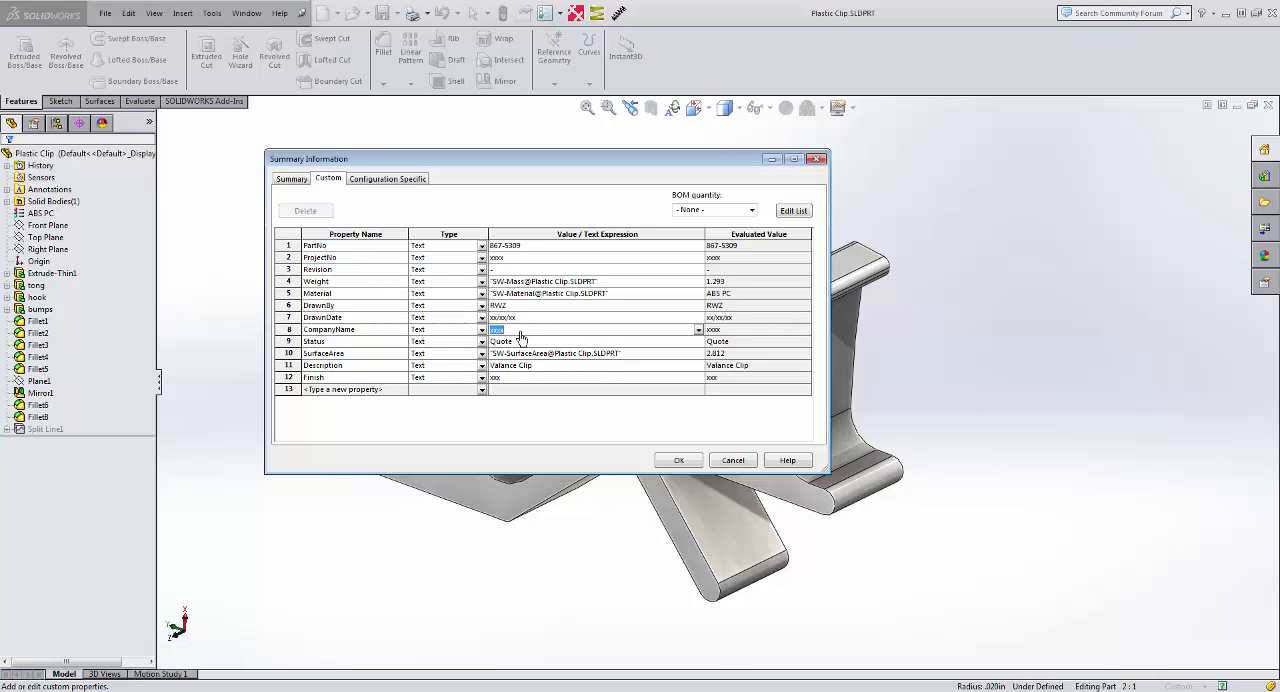
type("TriMech")
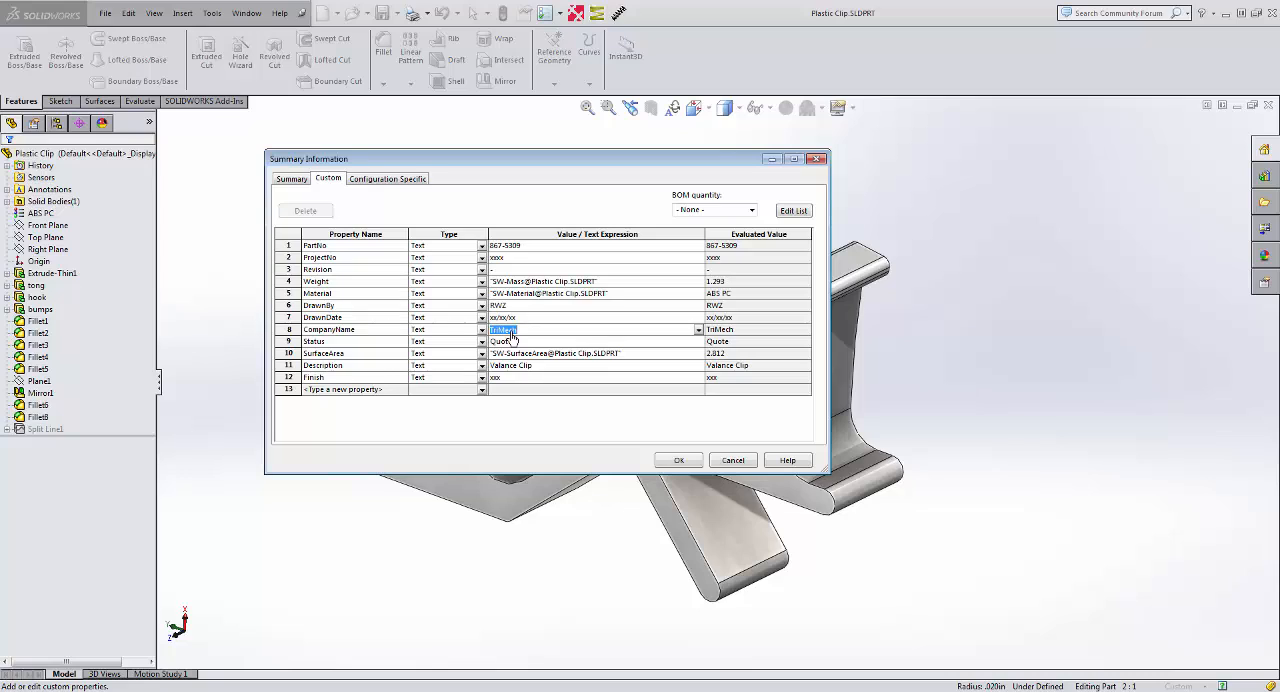
mouse_move(532, 344)
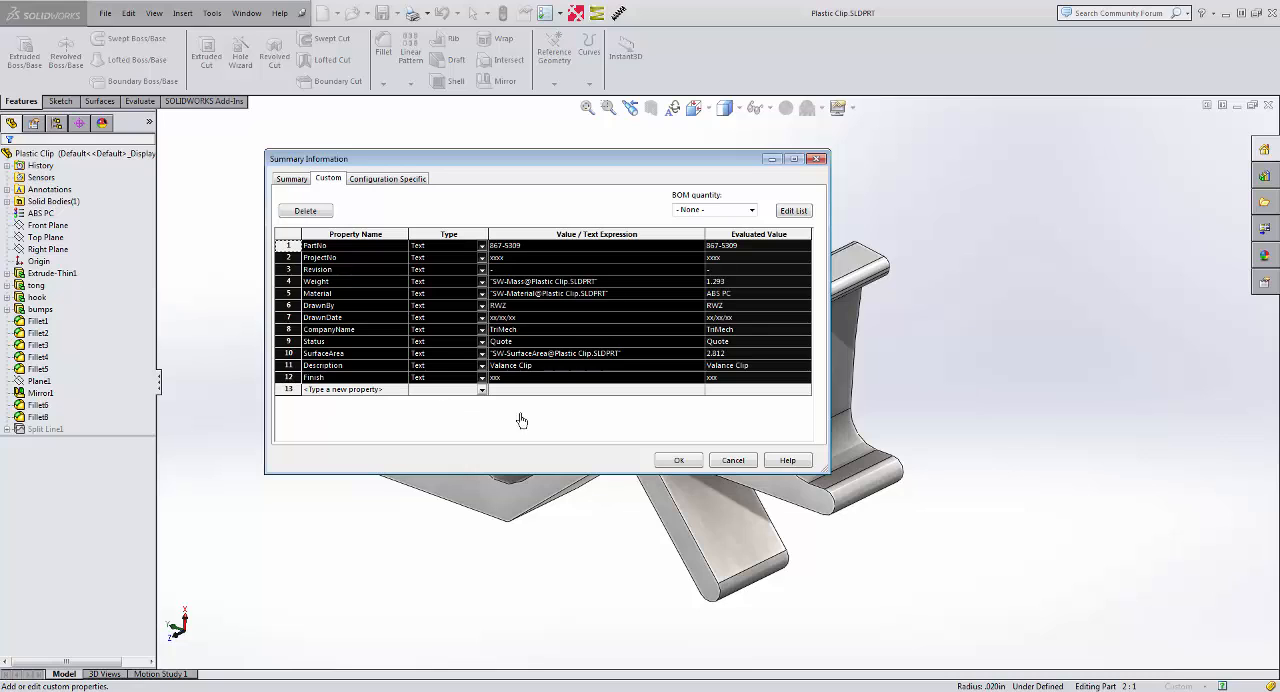
Apply the copied property list, including Finish, to the CustomProp-Example-none part and accept.
left_click(678, 460)
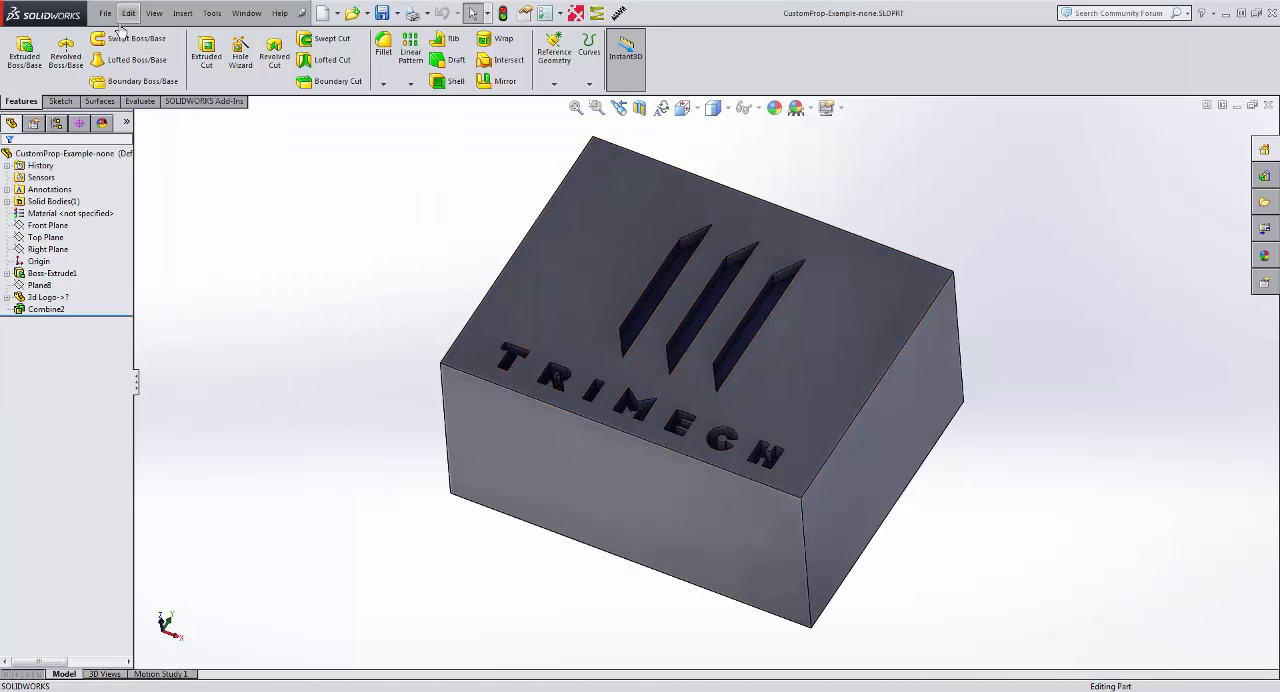
left_click(104, 12)
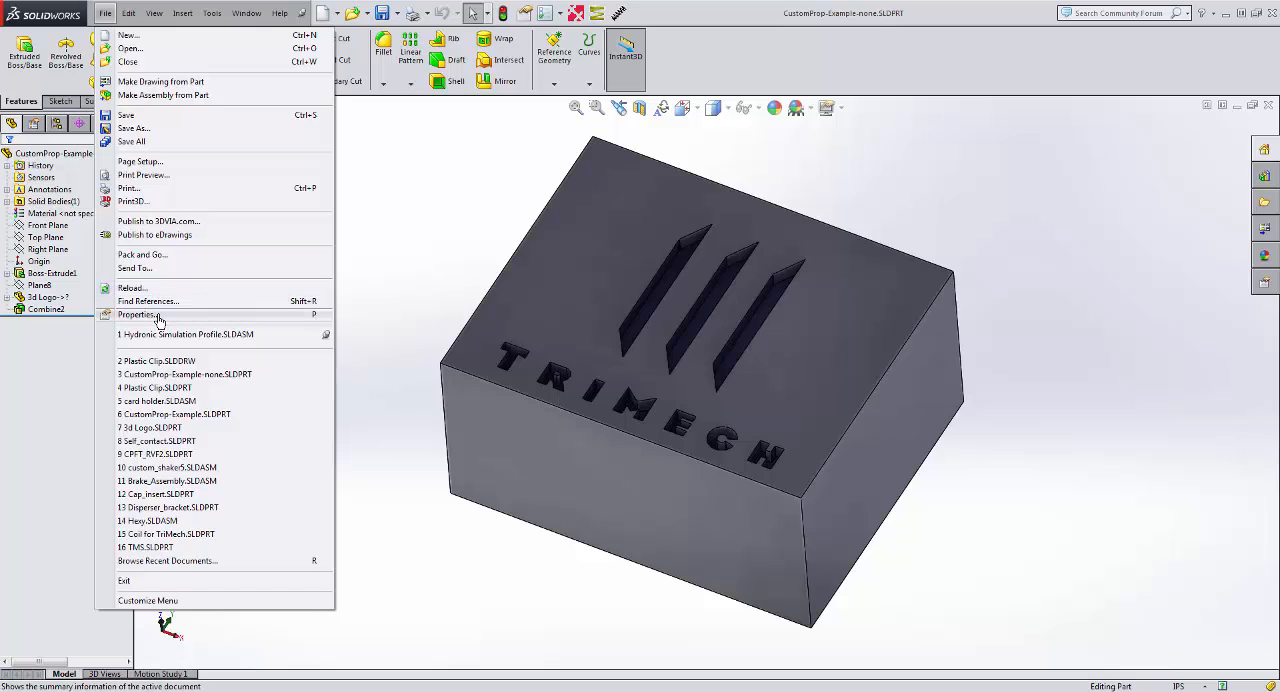
left_click(140, 316)
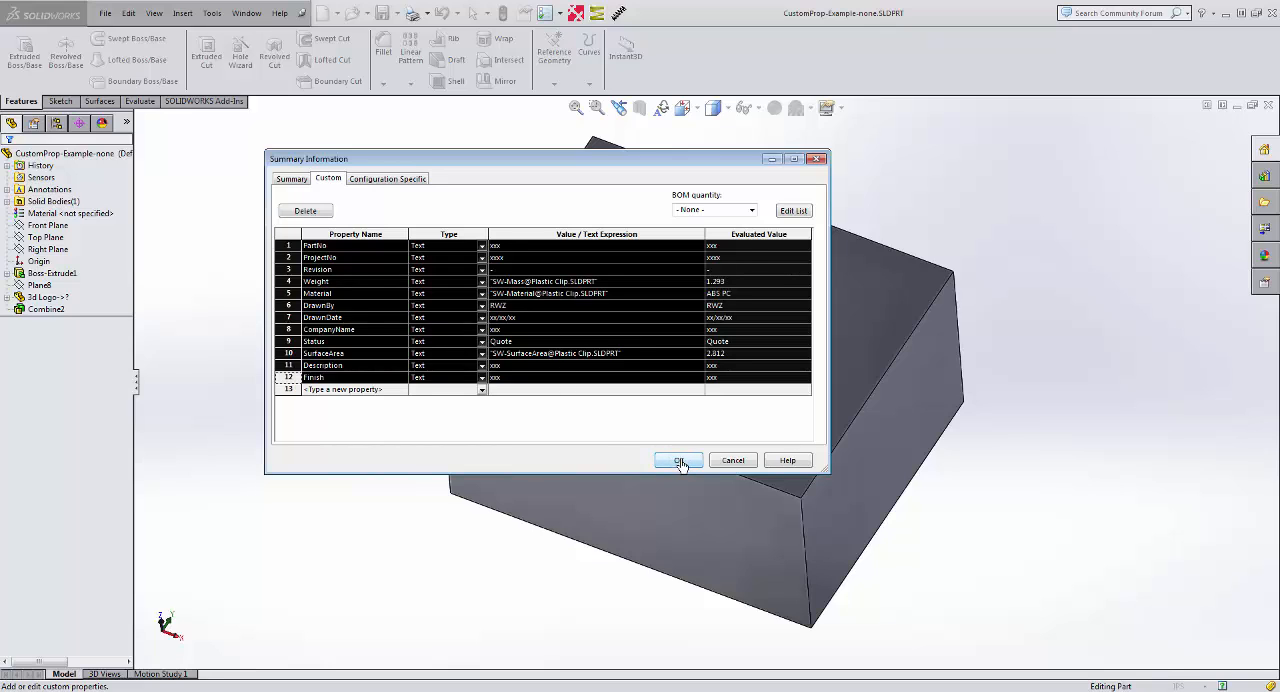
left_click(678, 460)
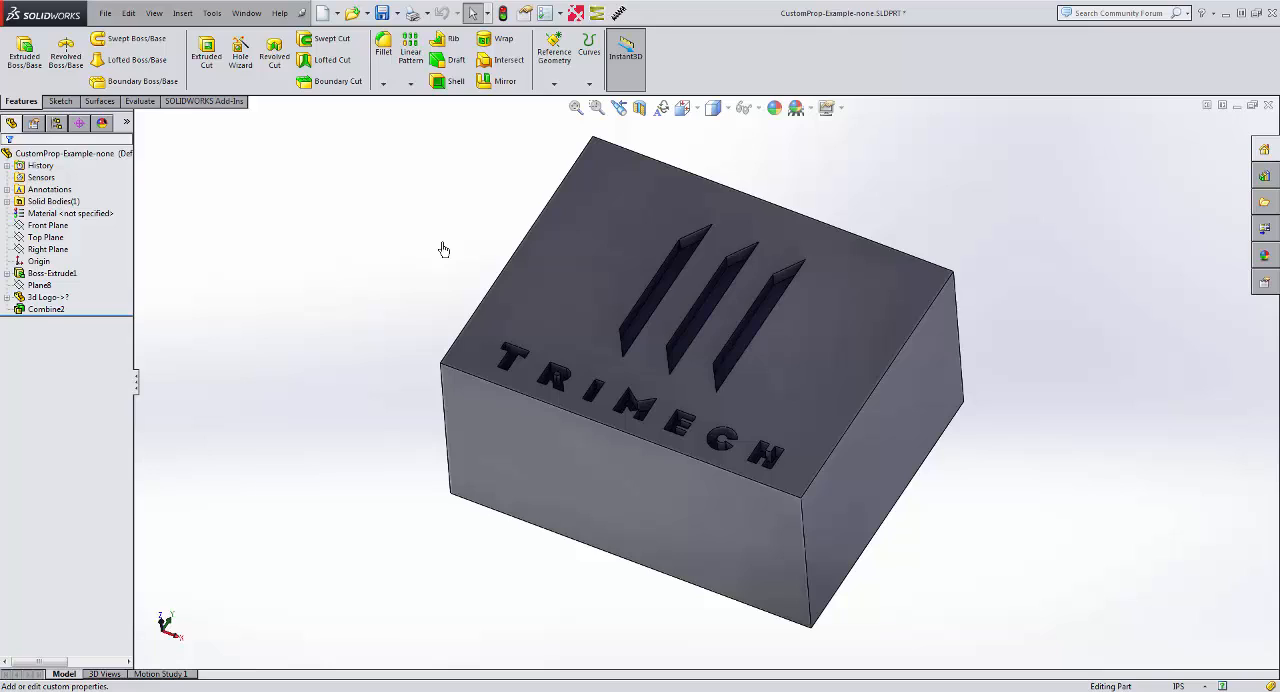
mouse_move(1050, 176)
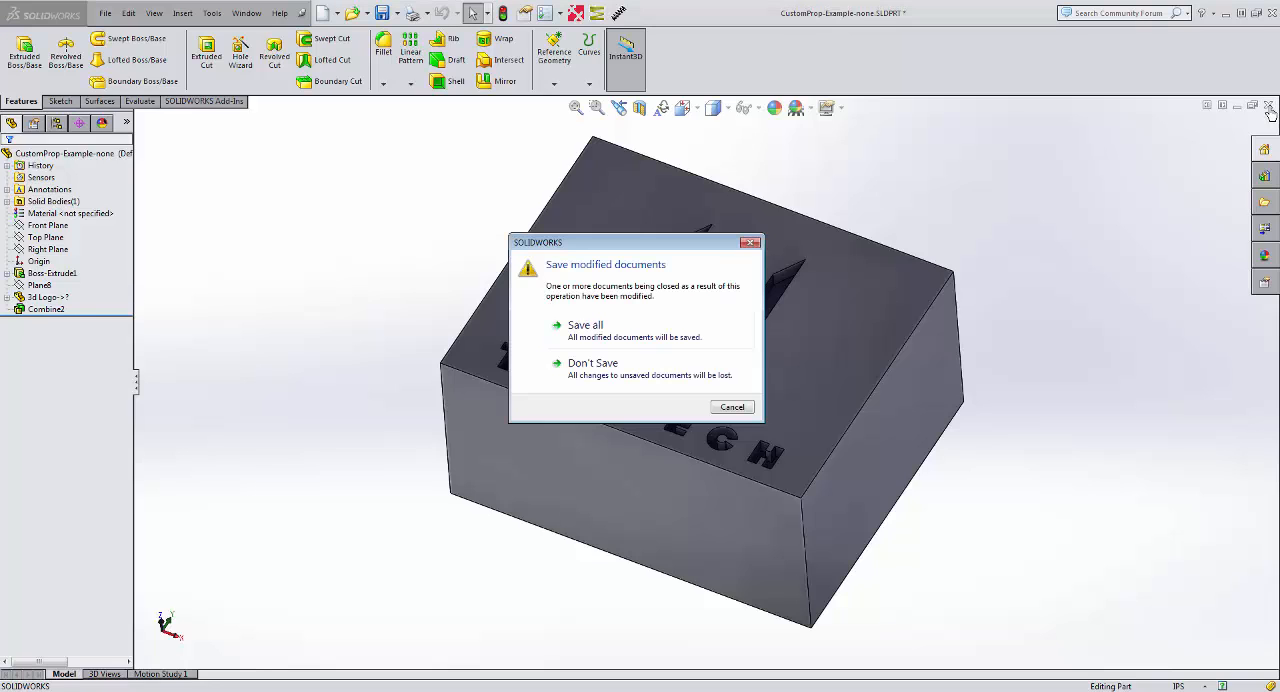
Exit SOLIDWORKS, answering the Save modified documents prompt.
left_click(592, 362)
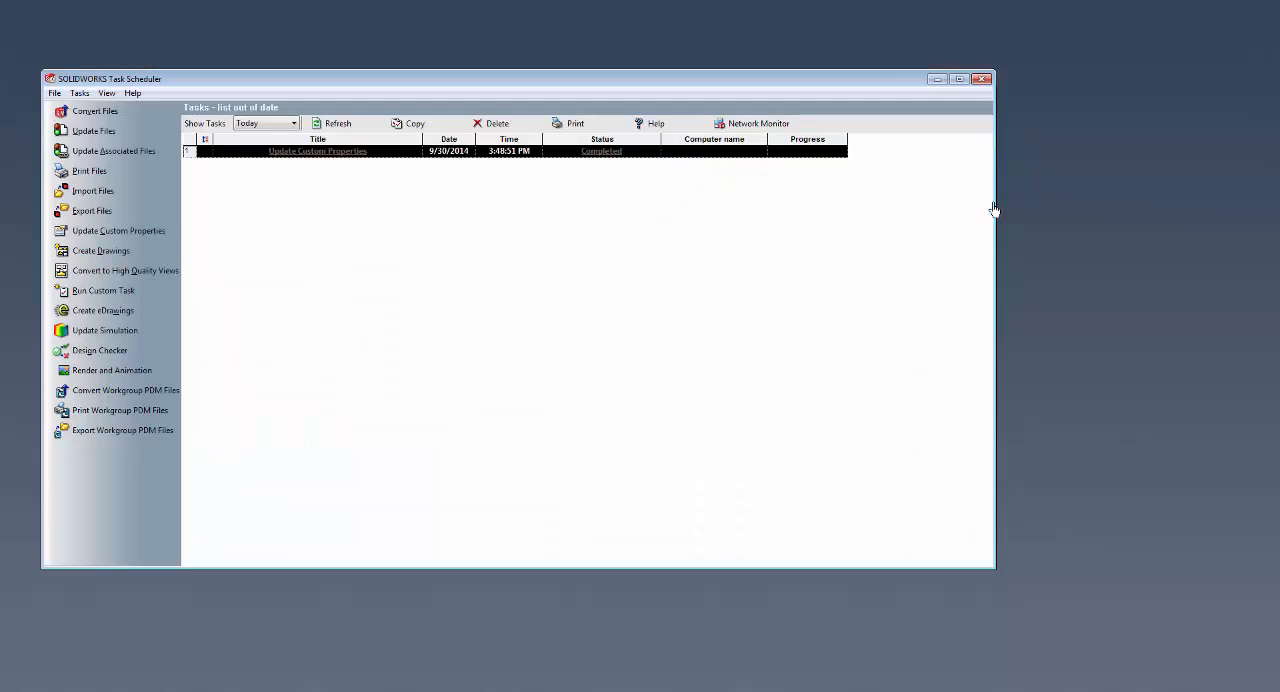
mouse_move(714, 324)
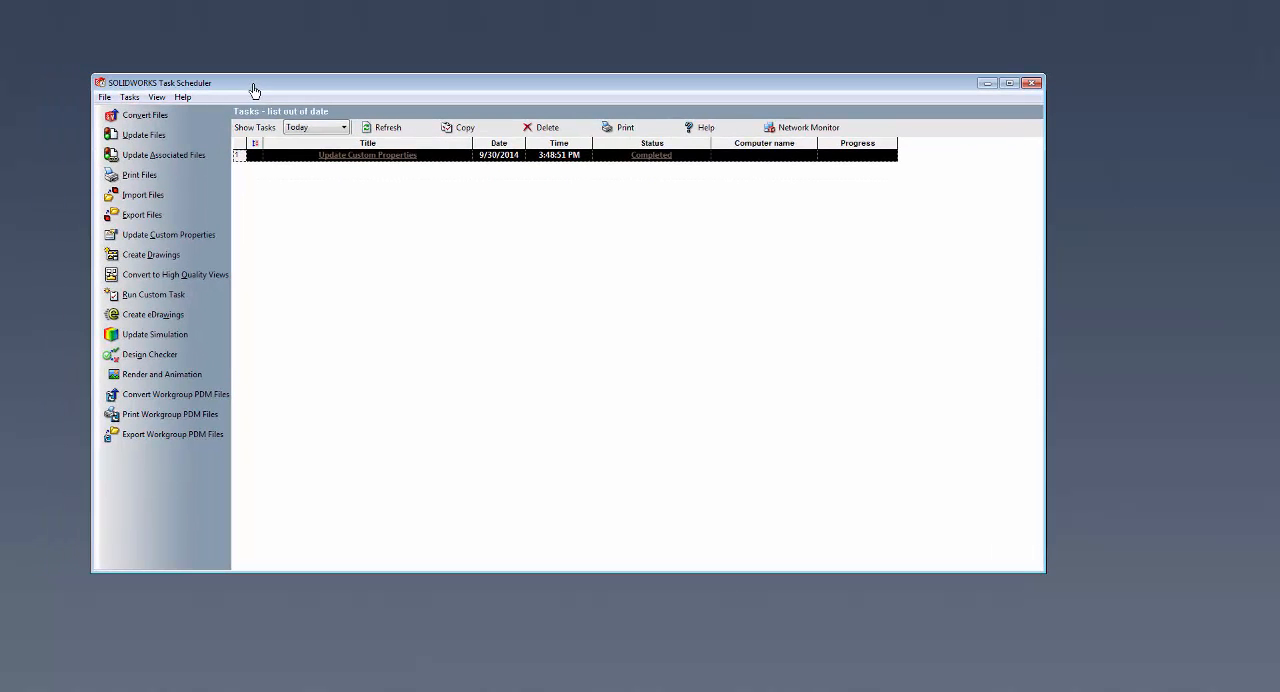
mouse_move(396, 414)
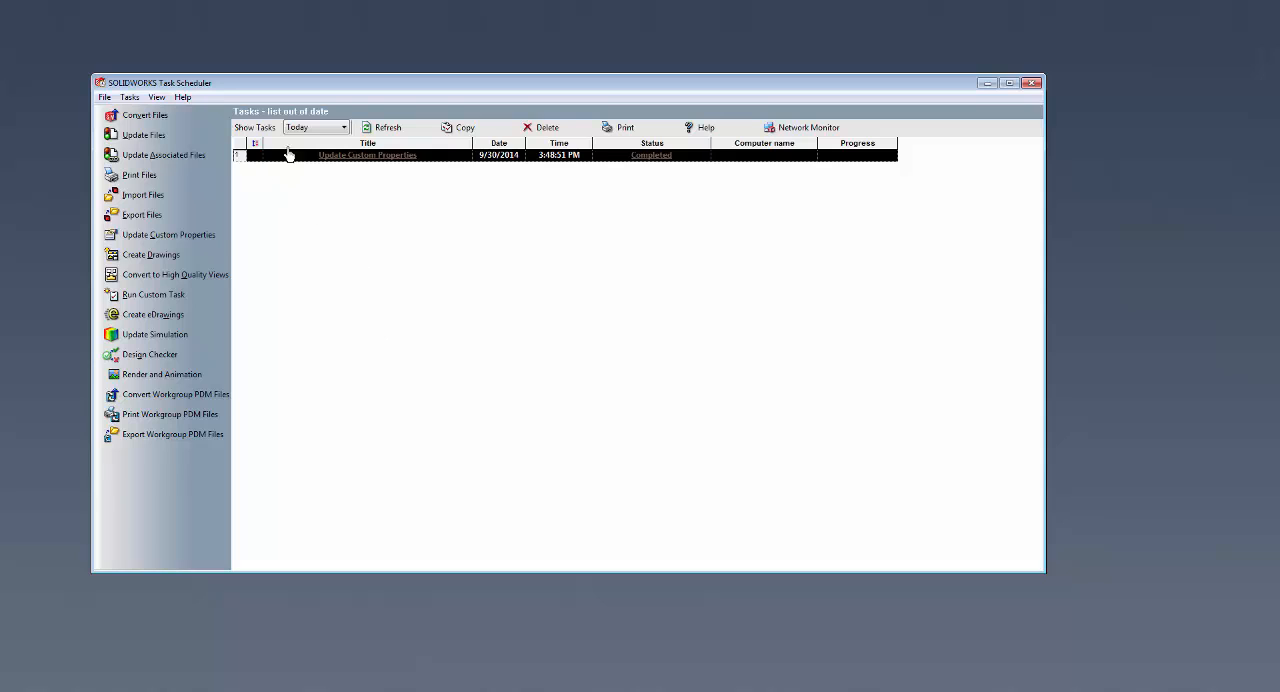
Remove the old completed task and start a new Update Custom Properties task.
left_click(546, 128)
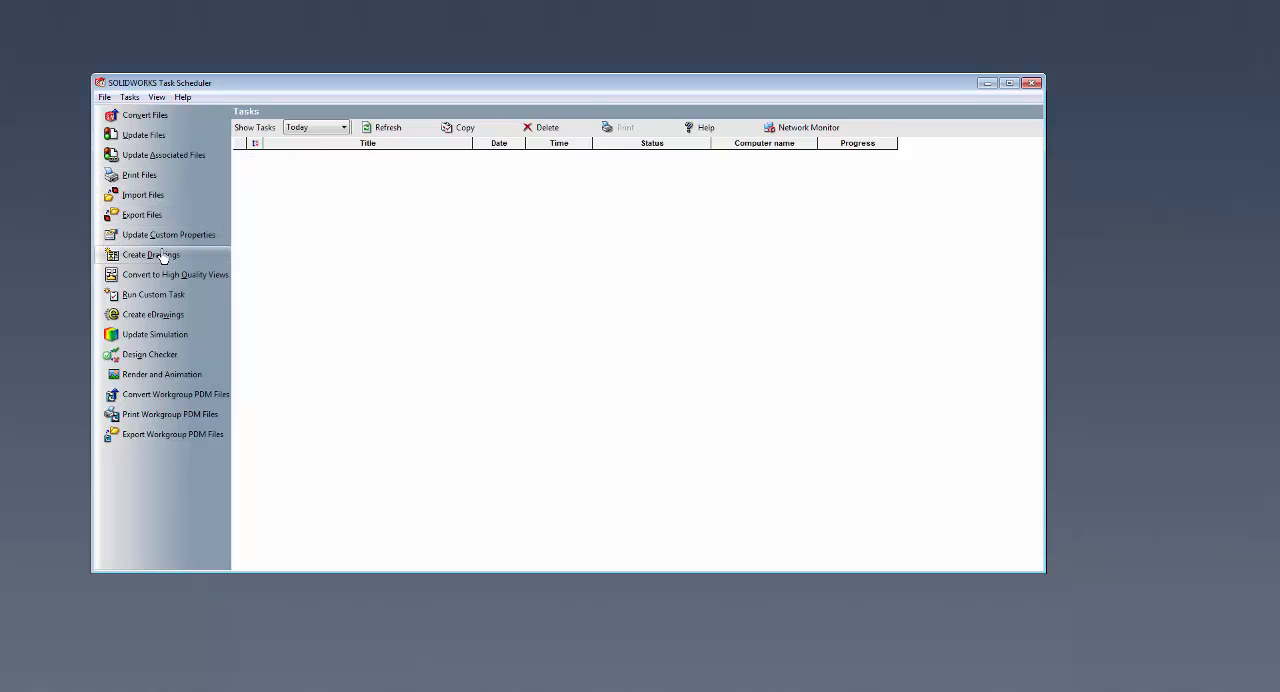
mouse_move(168, 240)
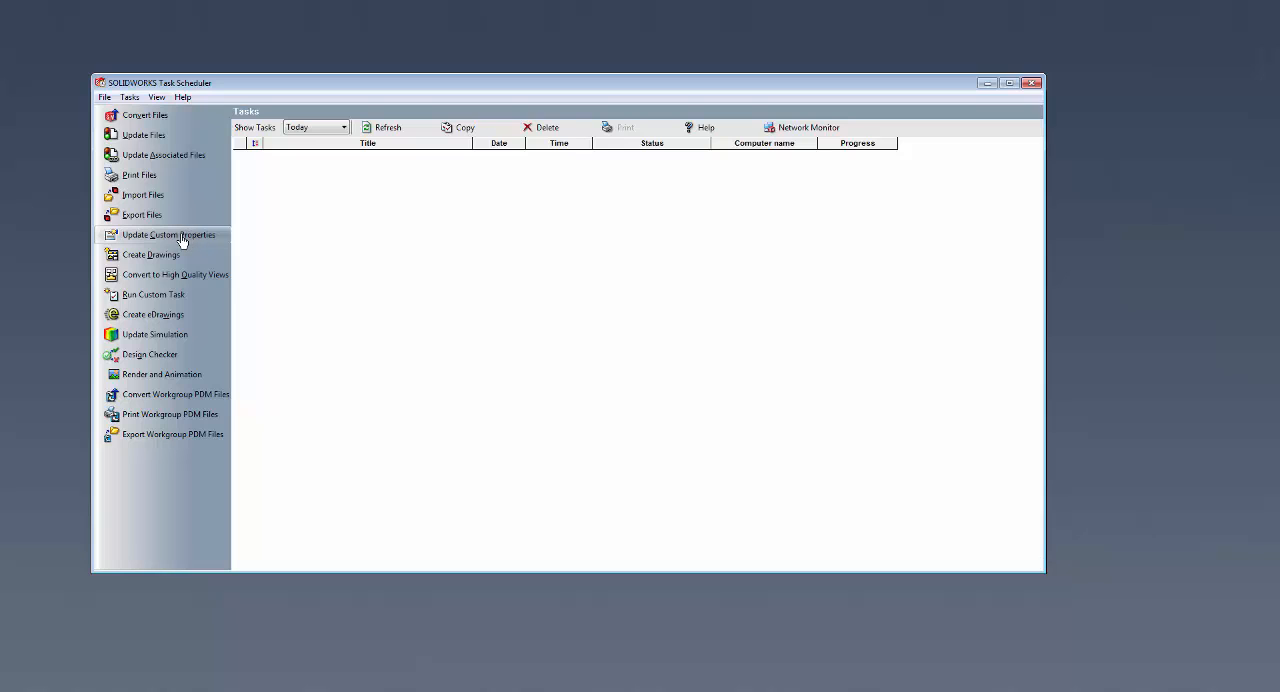
left_click(168, 234)
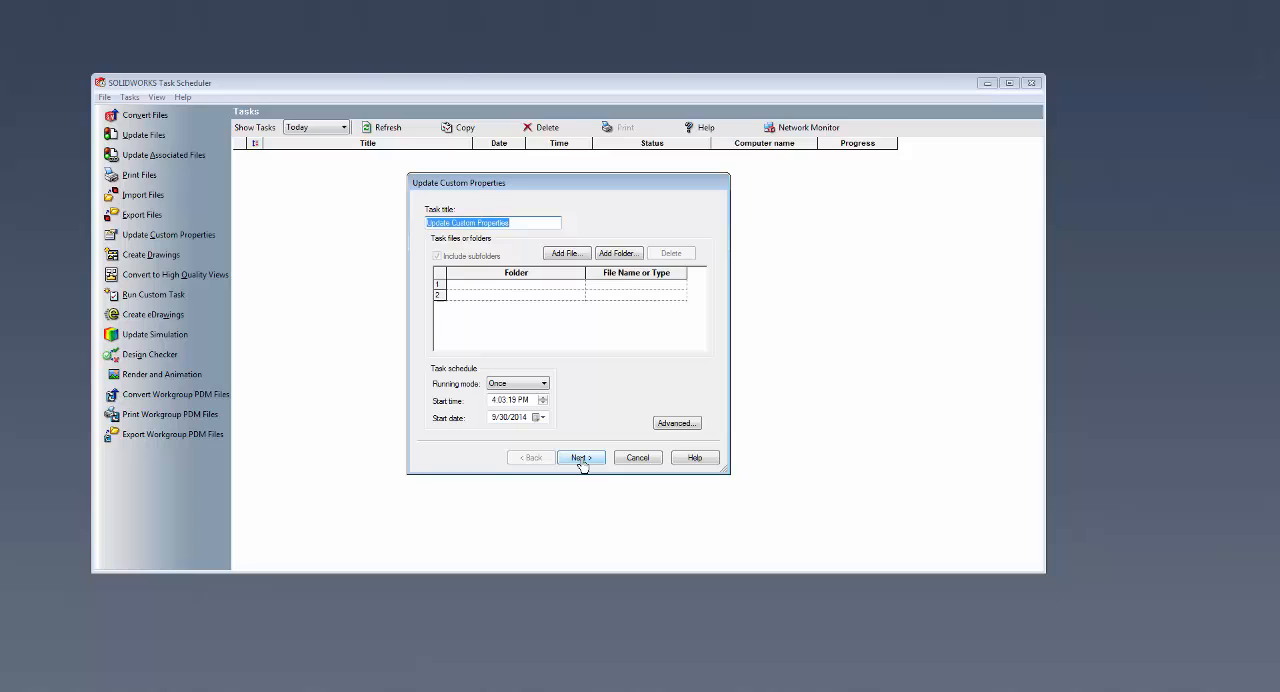
mouse_move(448, 236)
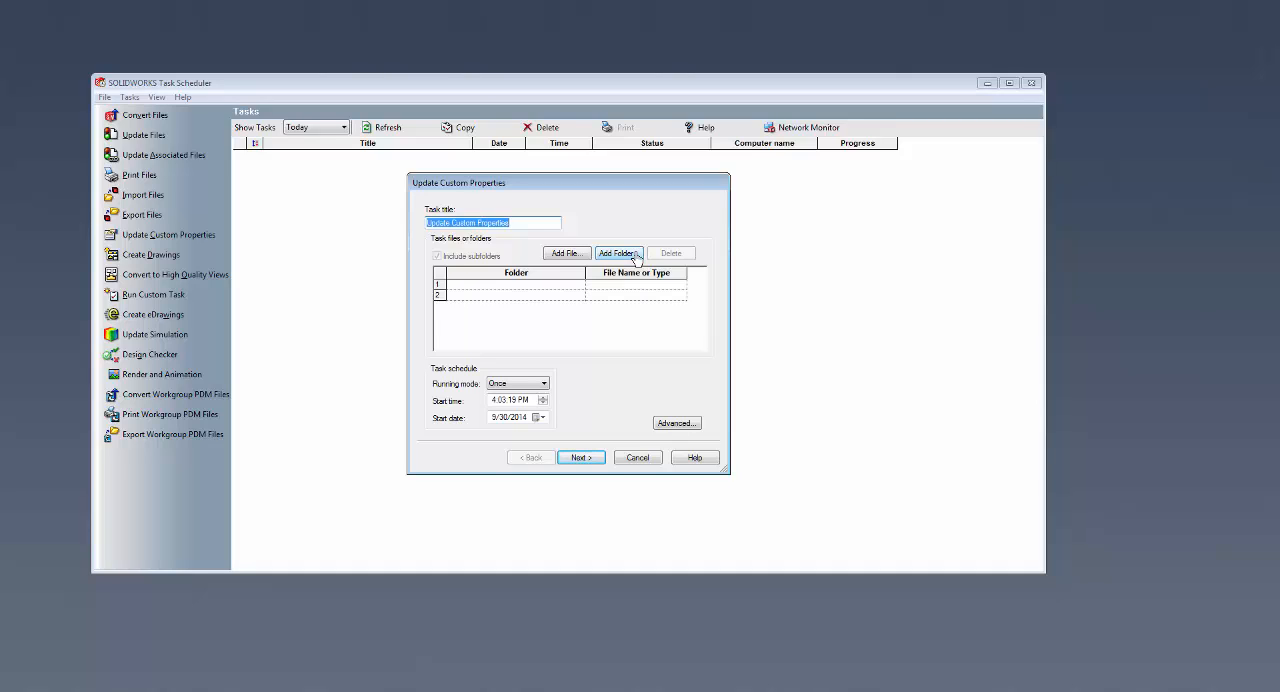
mouse_move(568, 252)
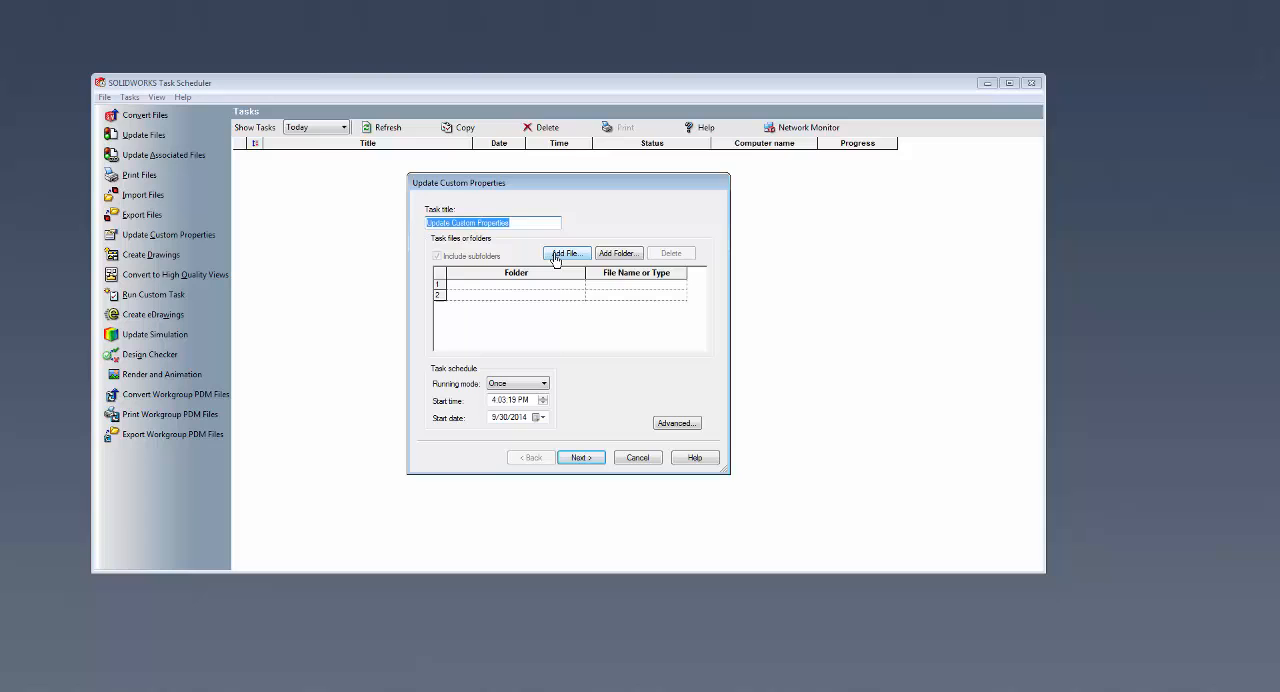
Target CustomProp-Example-none.SLDPRT in the task and continue to the property sheet.
left_click(566, 252)
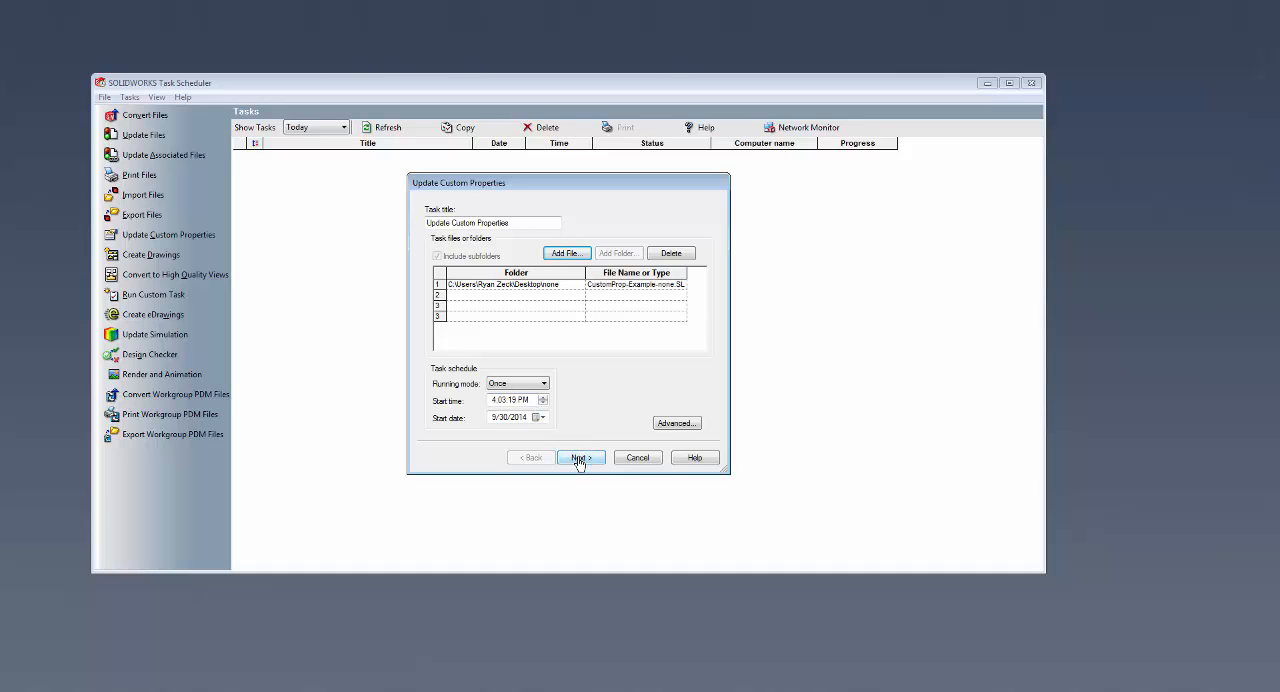
left_click(580, 456)
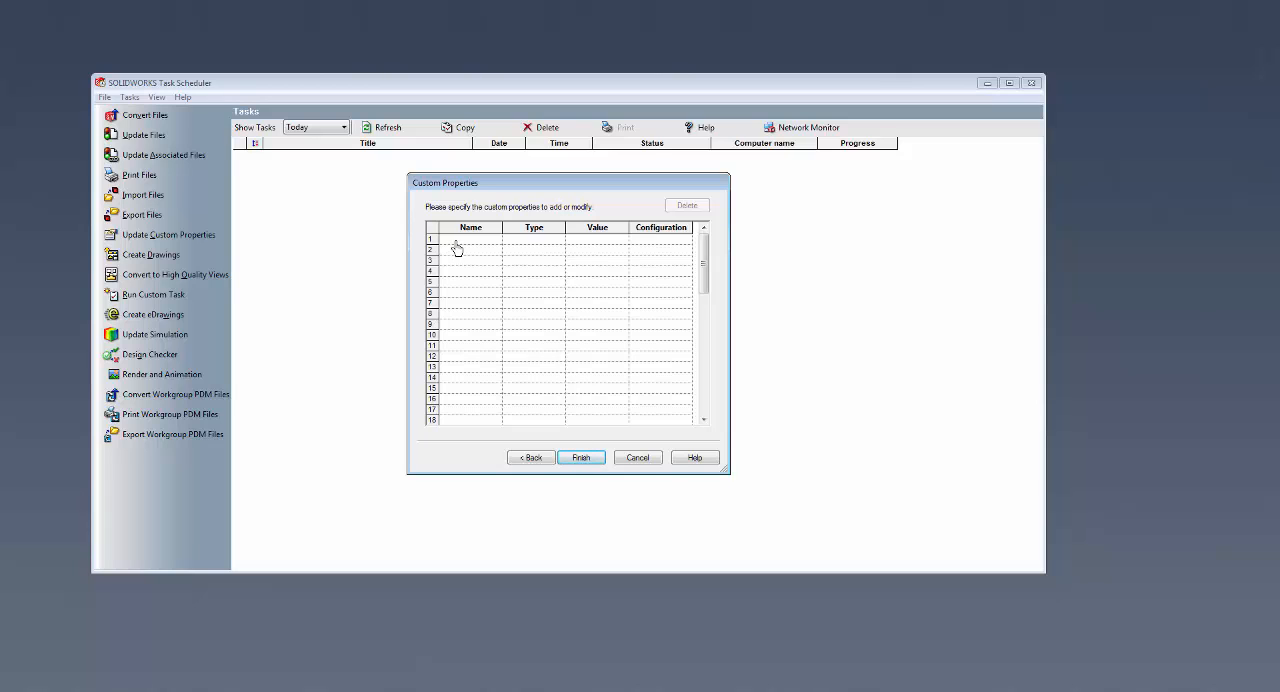
Set Description's value and add PartNo as a Text property valued xxx.
left_click(496, 240)
type("xx")
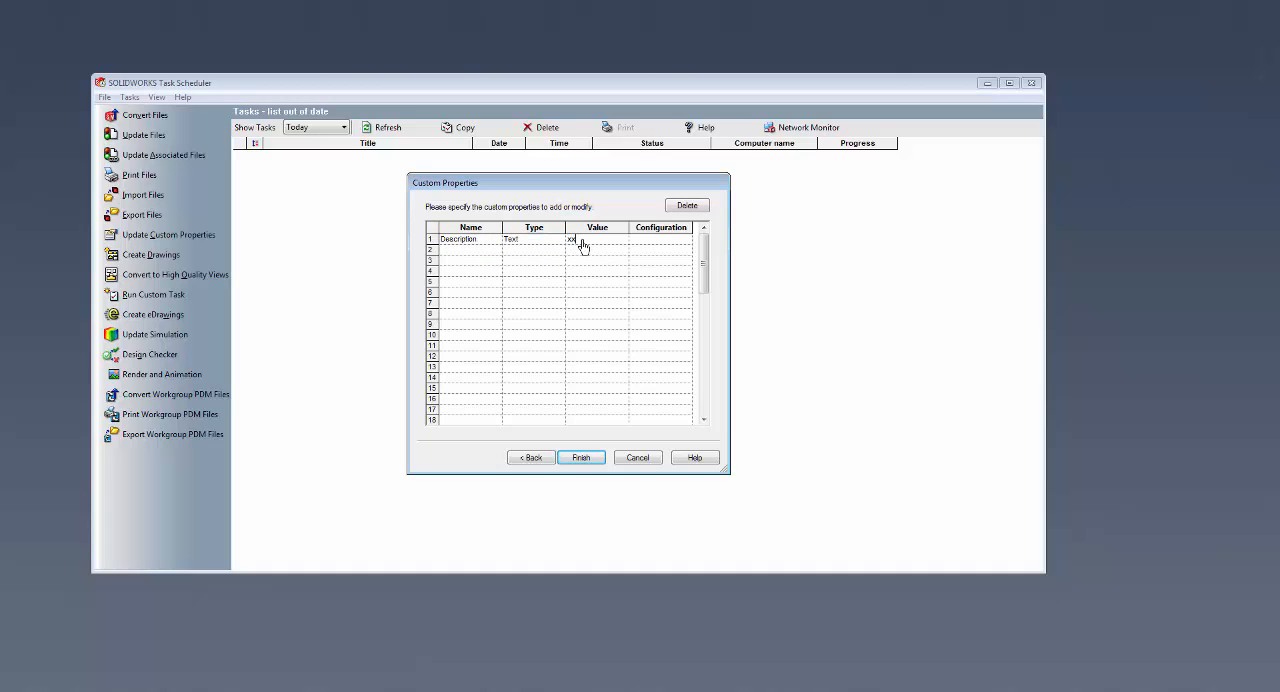
left_click(496, 250)
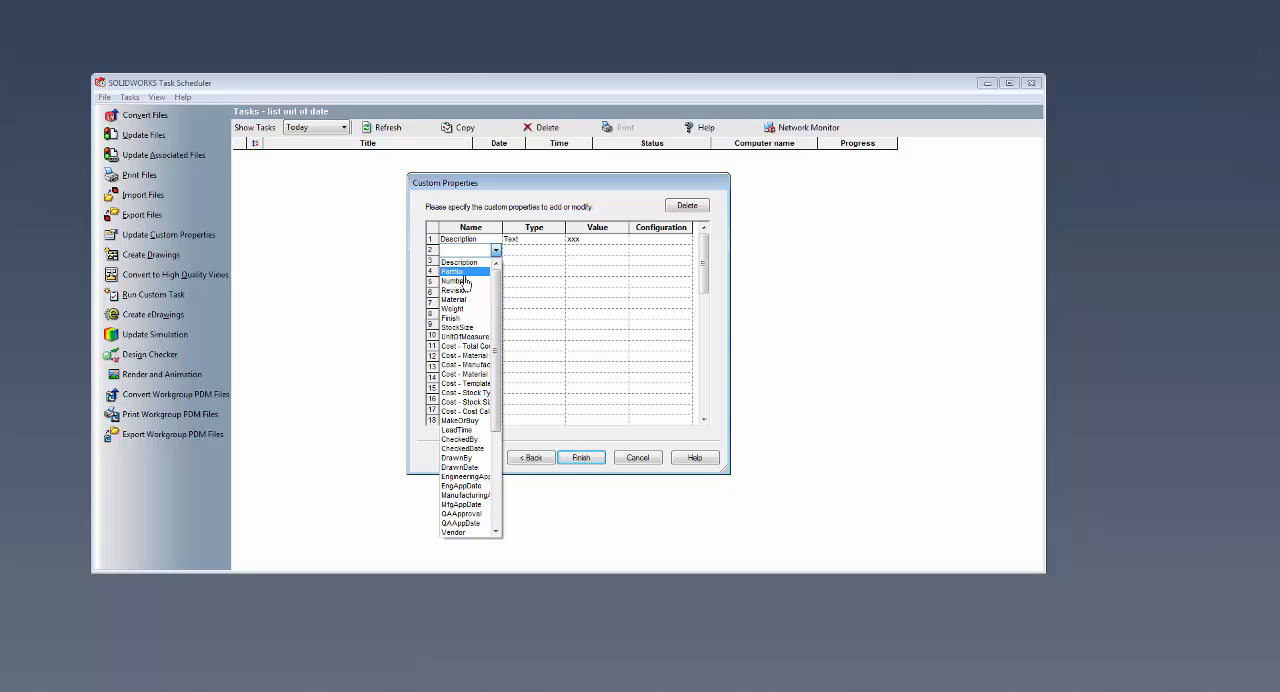
left_click(452, 272)
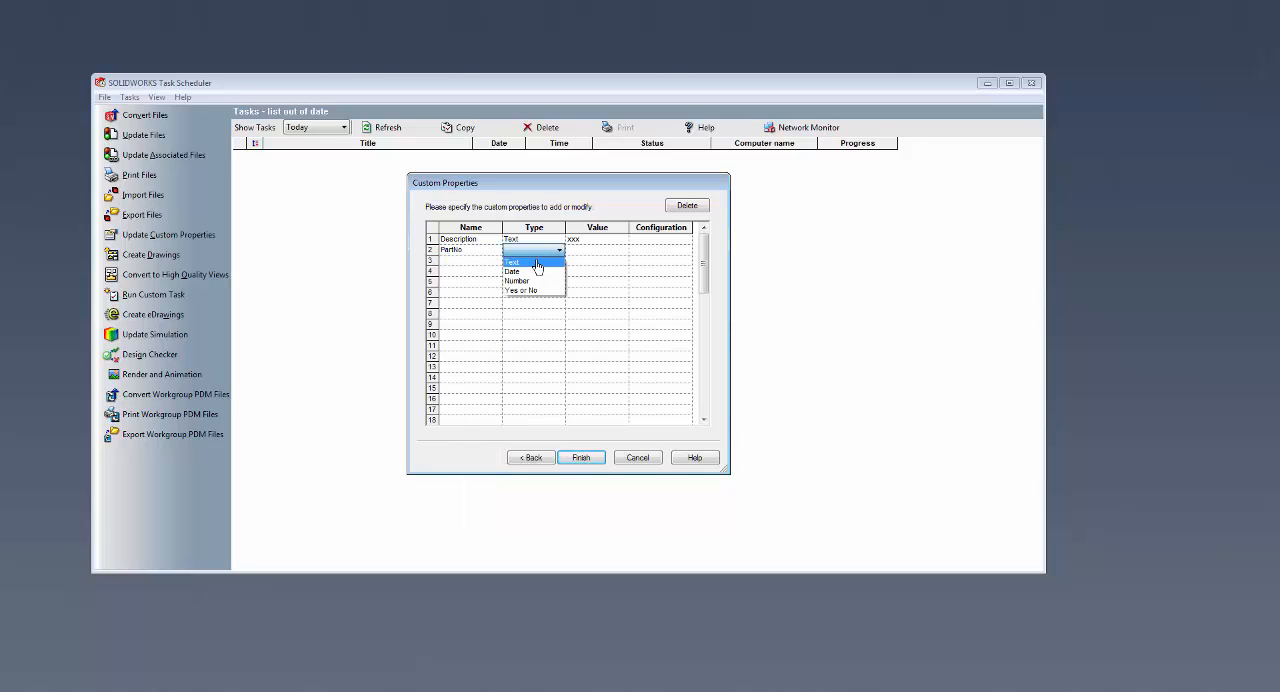
left_click(512, 260)
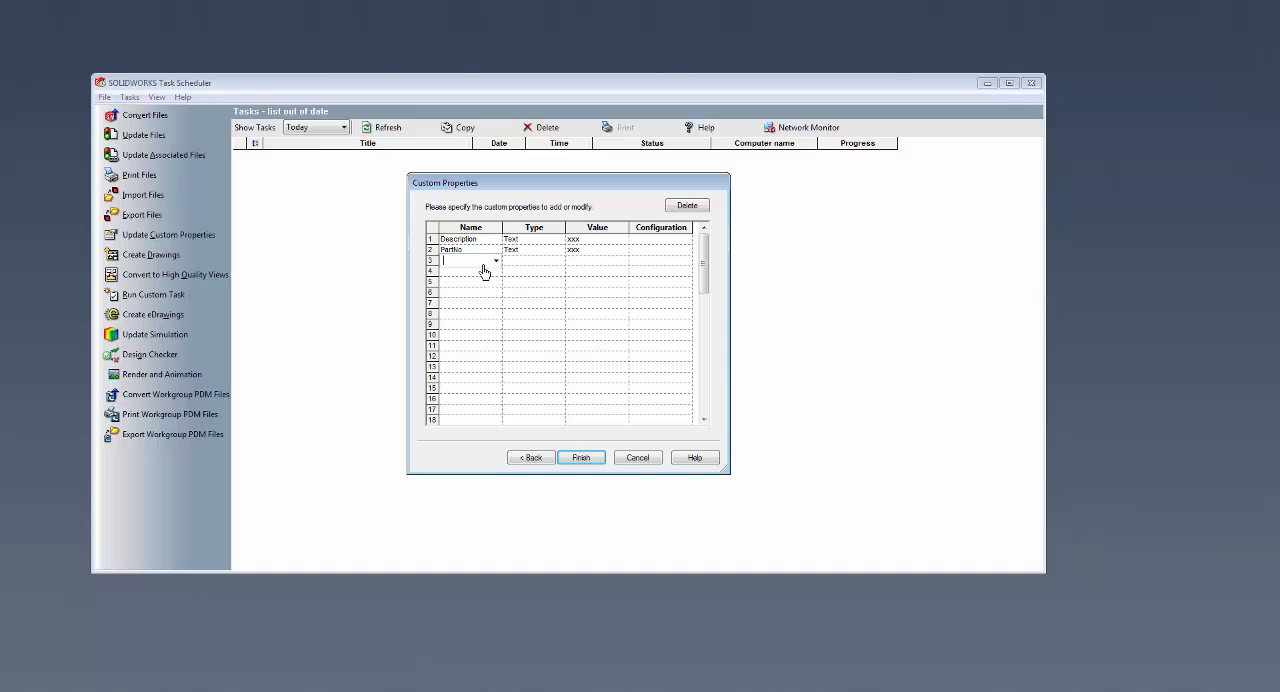
Add a third property, first picking Material then changing it to DrawnBy valued RZ.
left_click(496, 260)
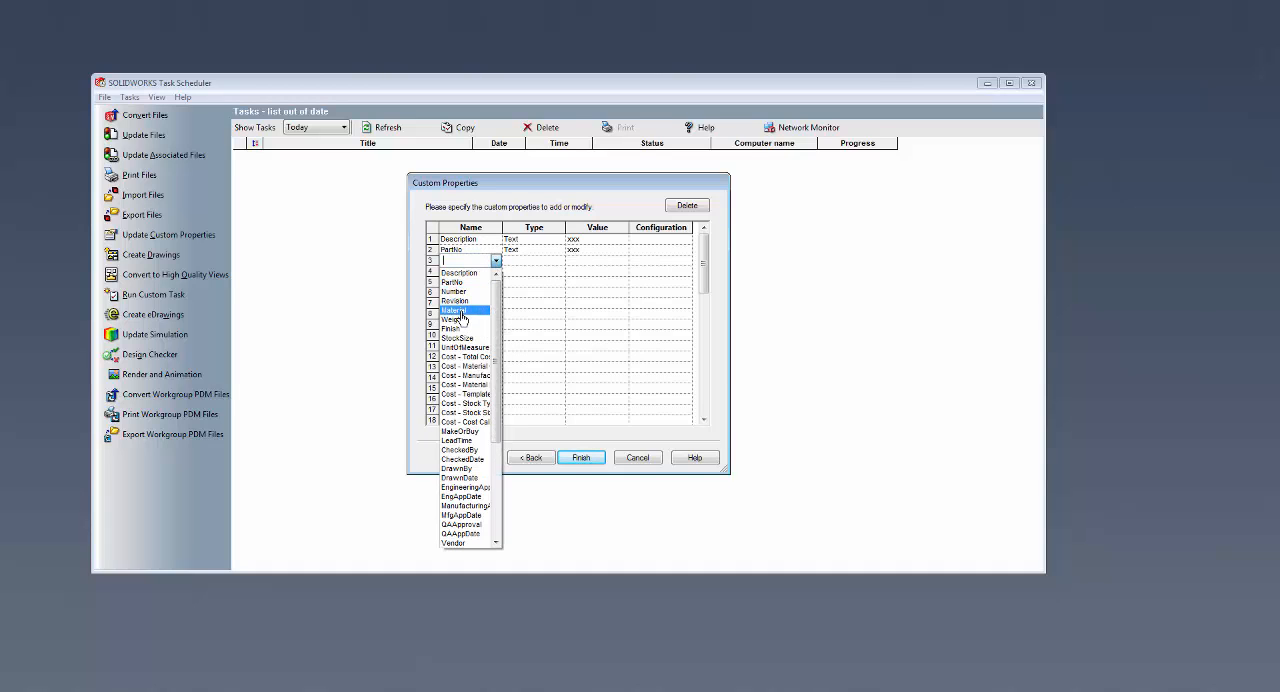
left_click(452, 310)
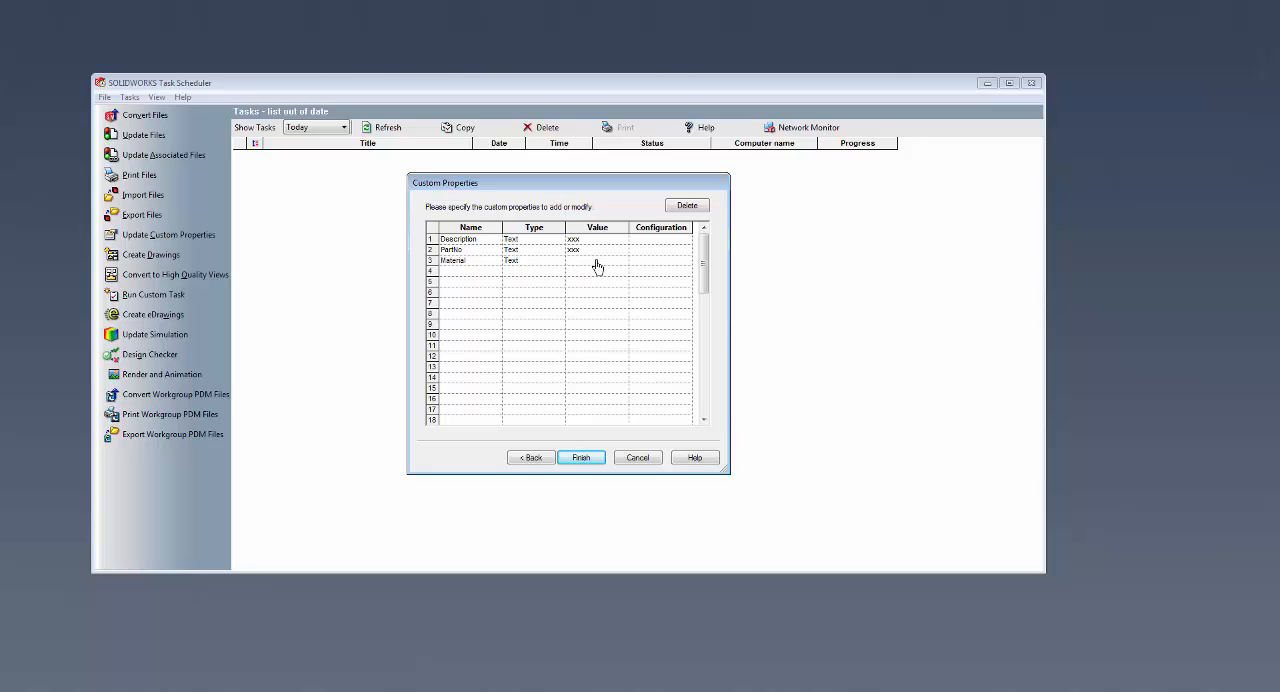
mouse_move(562, 276)
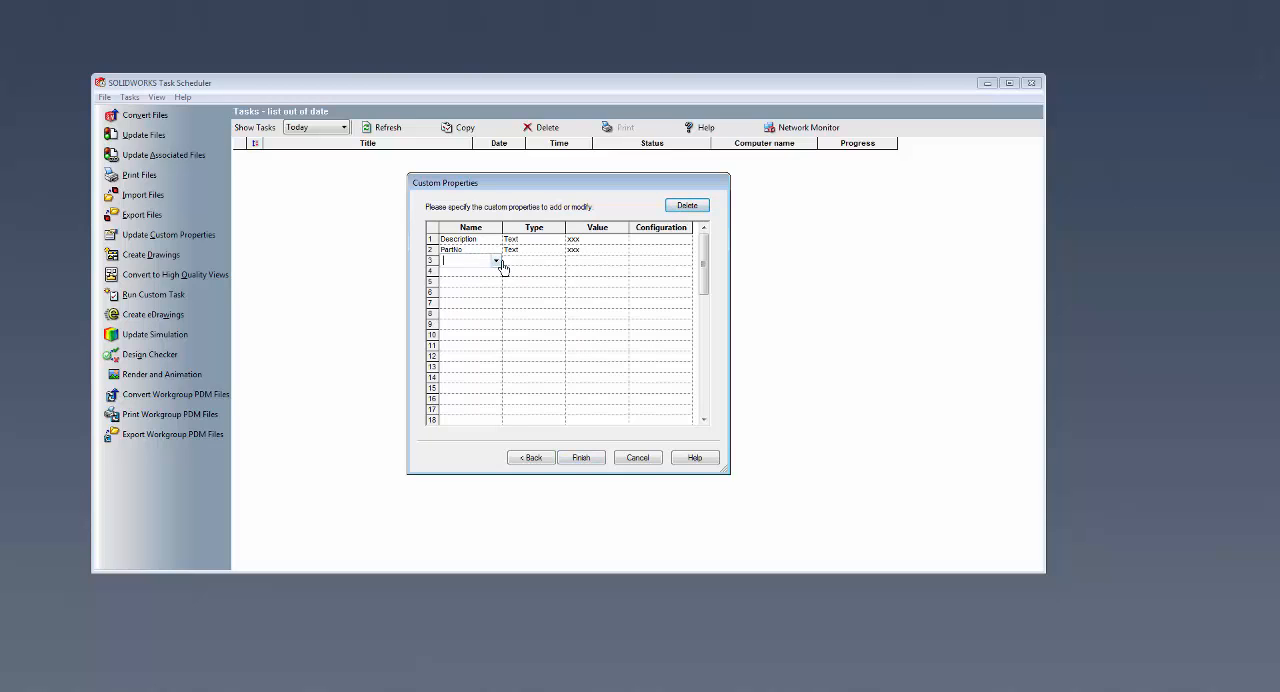
left_click(496, 260)
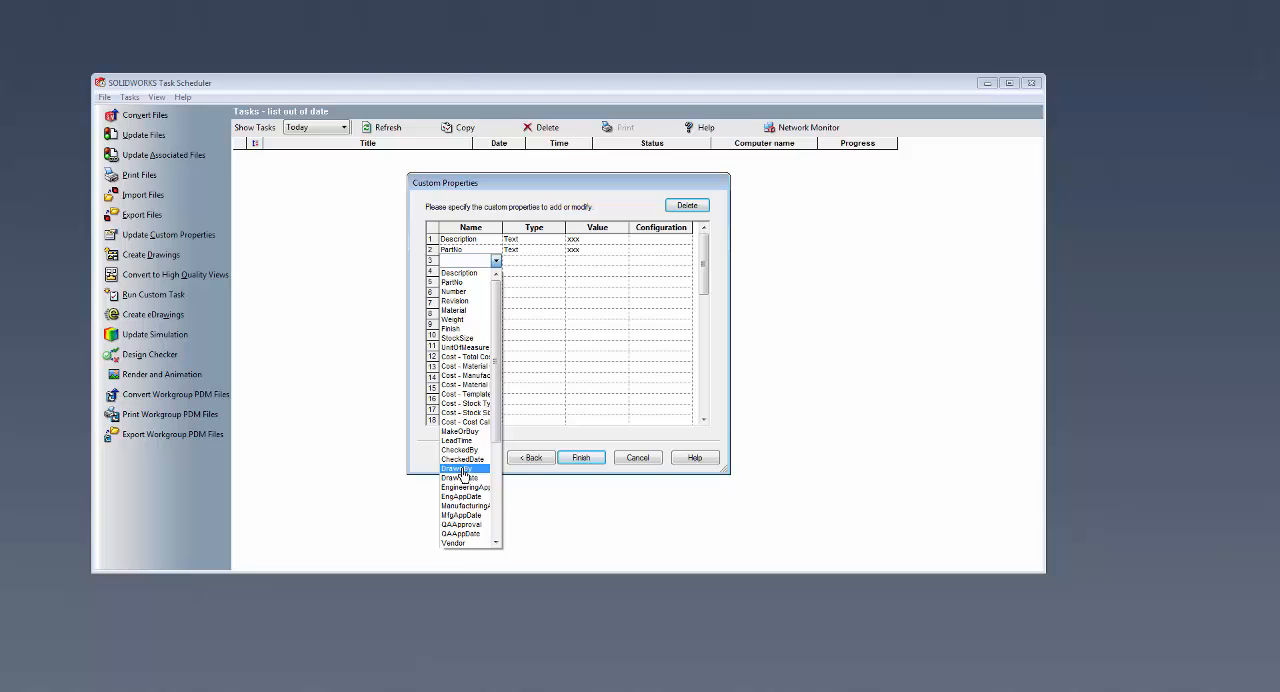
left_click(456, 468)
type("RZ")
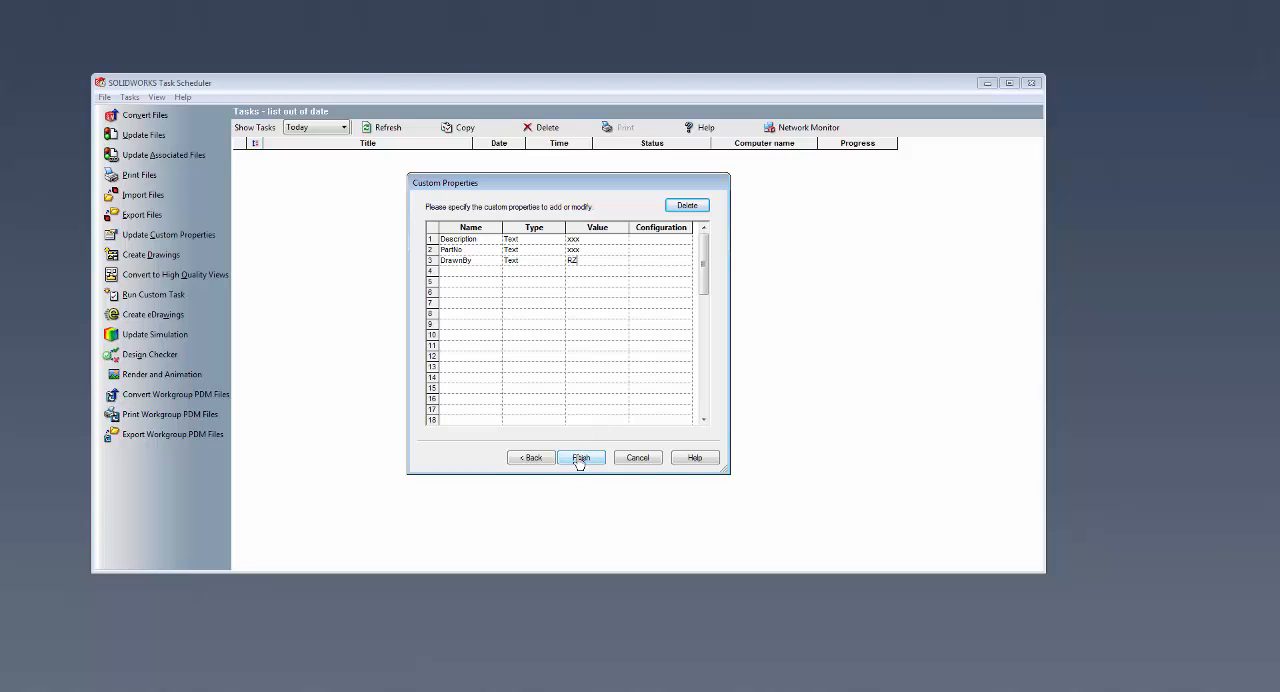
Finish the property sheet so the Update Custom Properties task is scheduled.
left_click(580, 456)
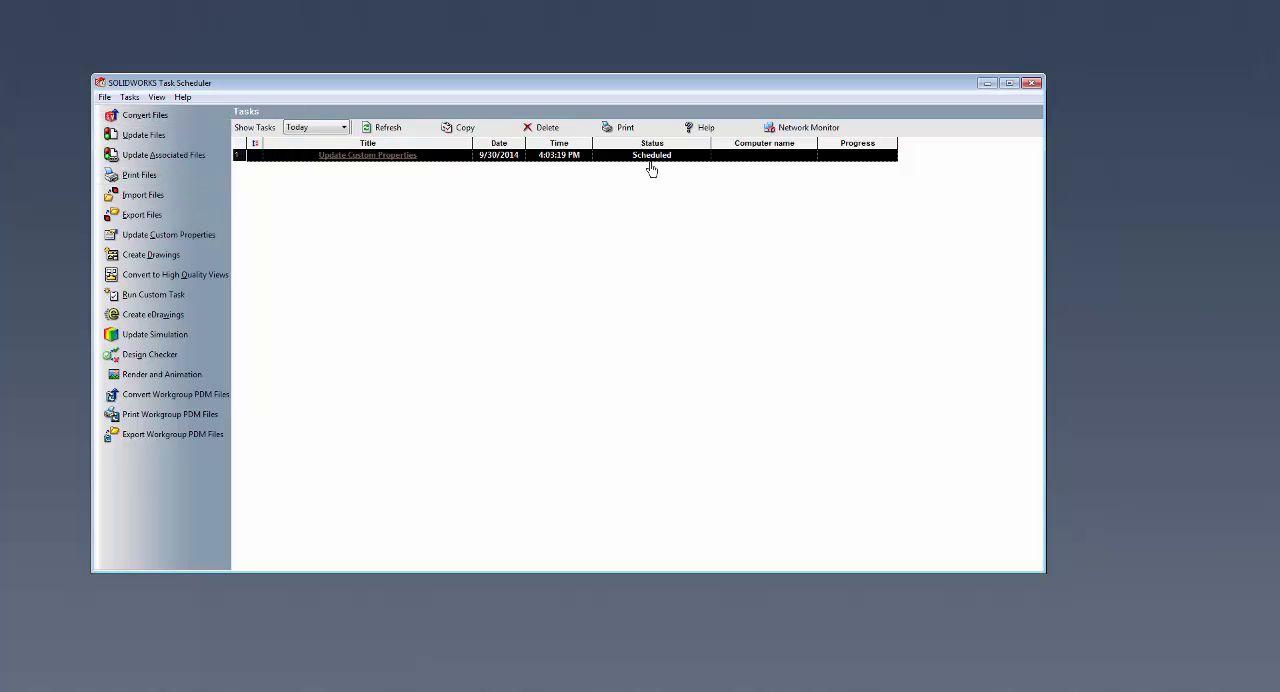
View the completed task's HTML report confirming Description, PartNo and DrawnBy were set.
left_click(388, 128)
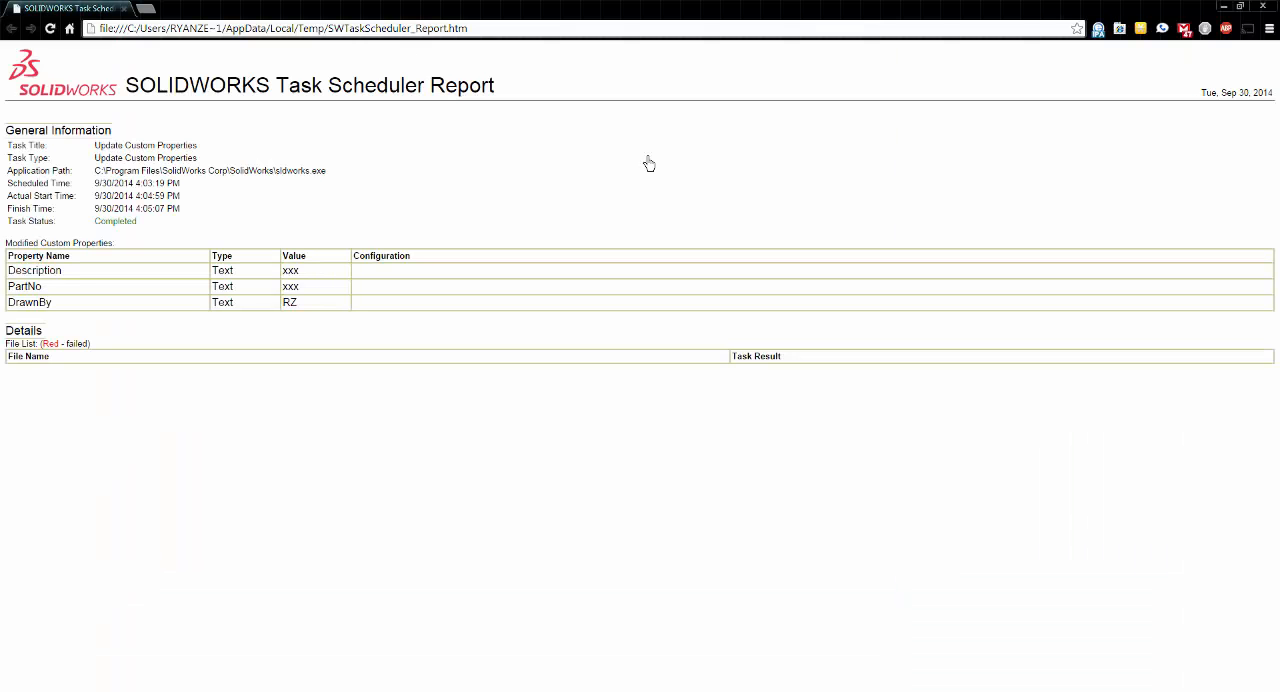
mouse_move(258, 350)
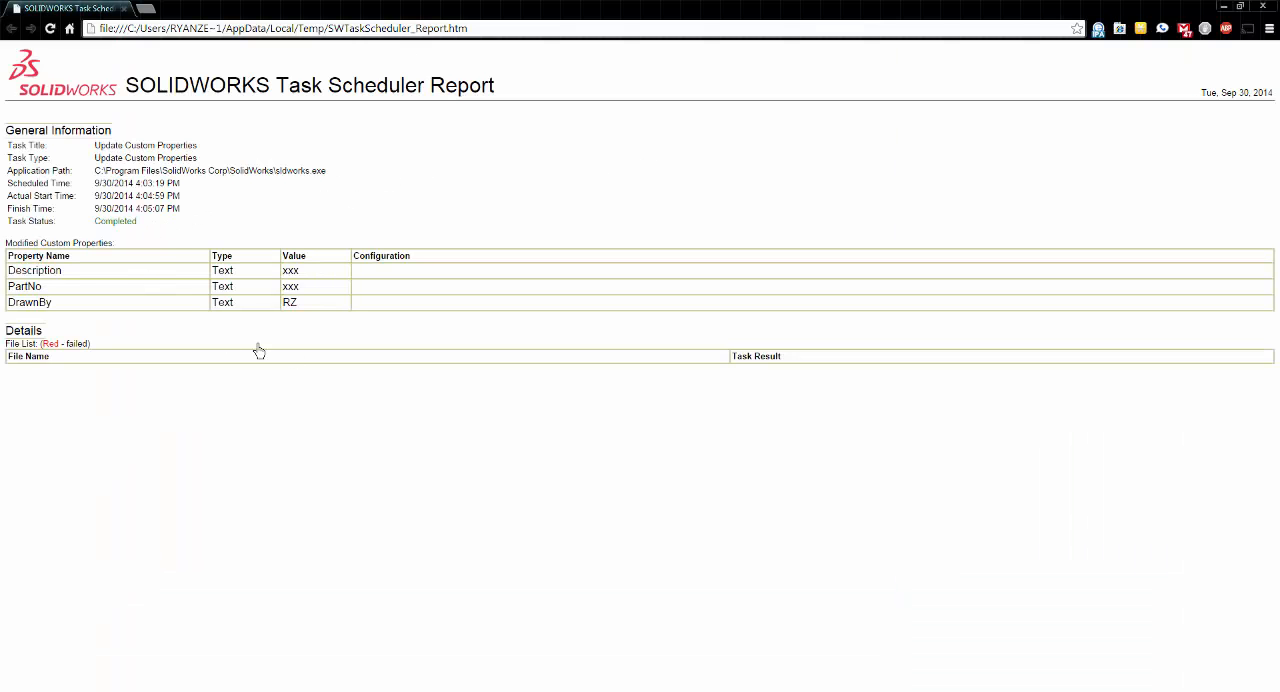
mouse_move(128, 156)
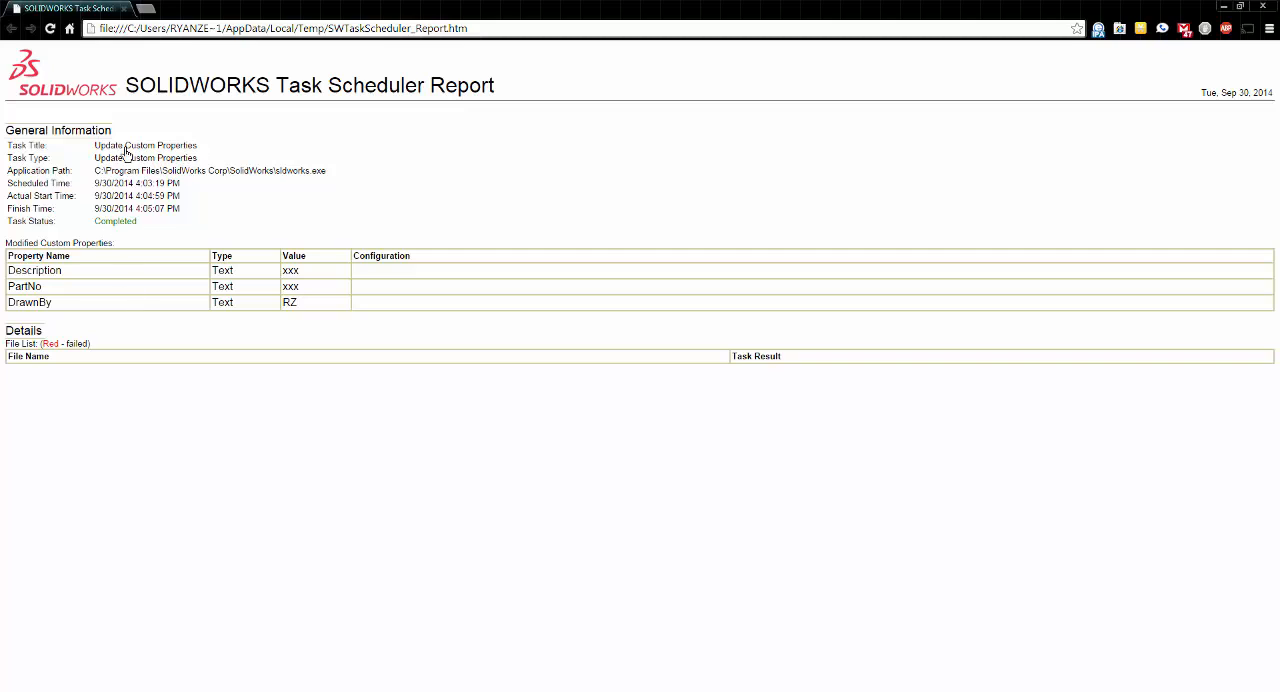
mouse_move(764, 80)
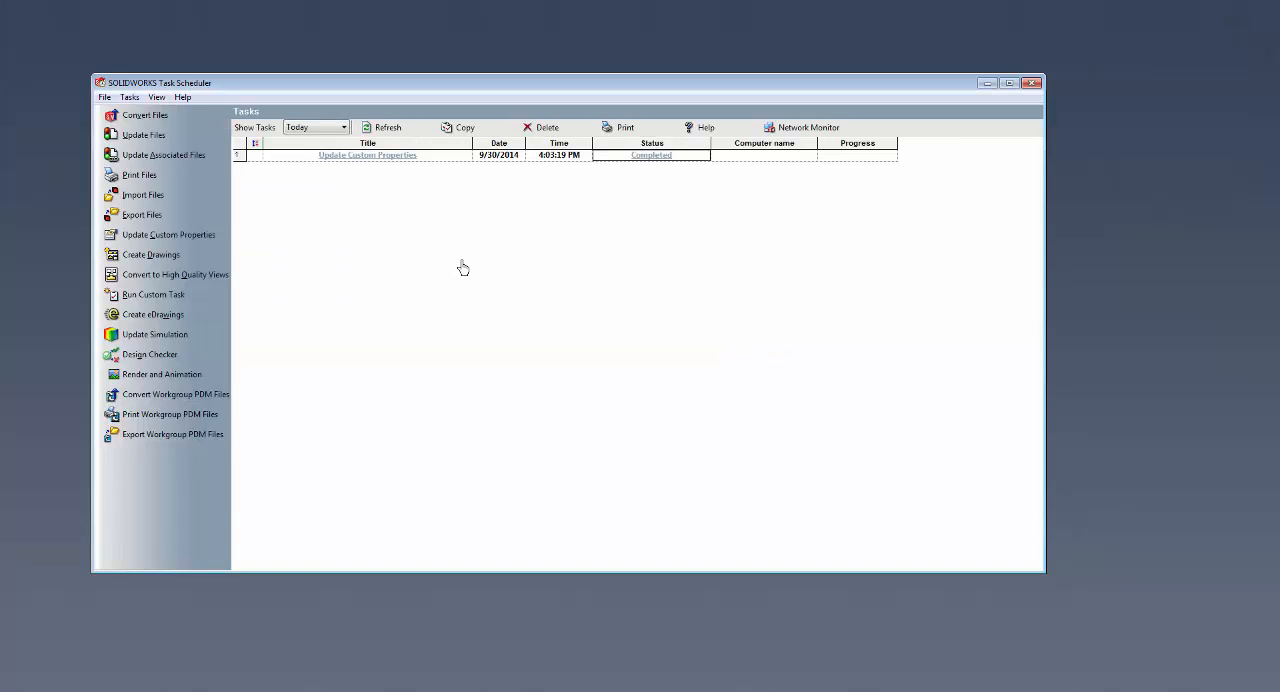
mouse_move(338, 572)
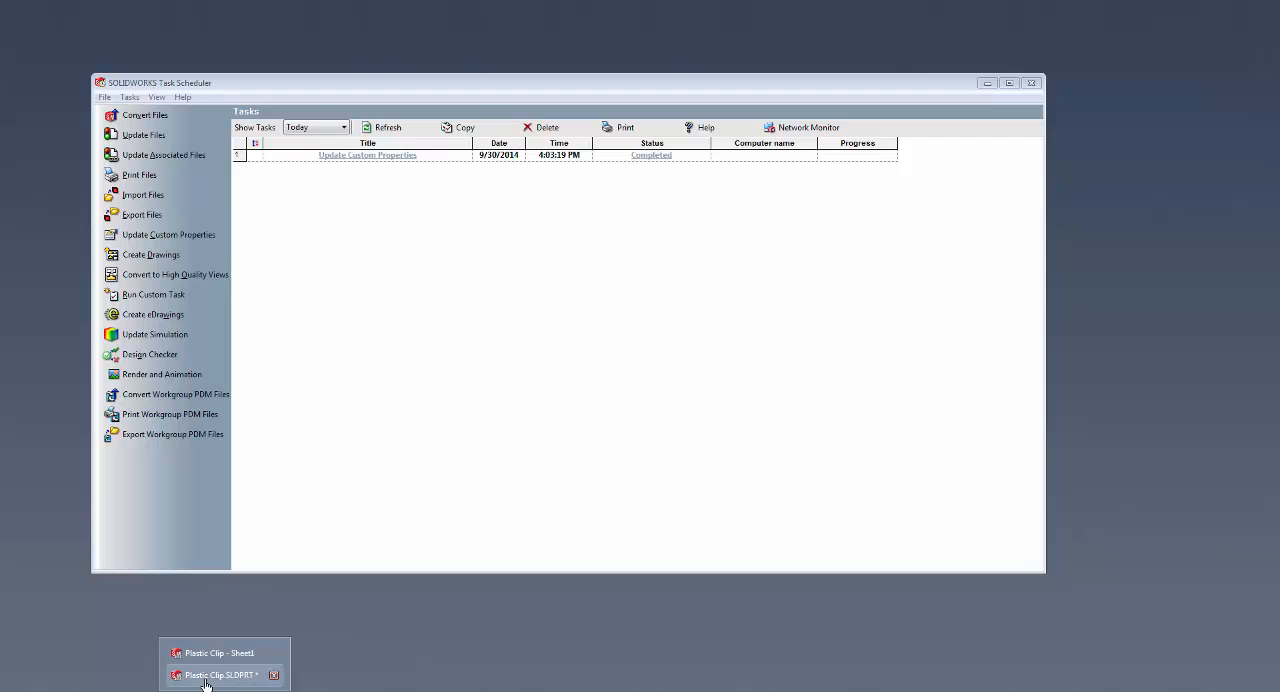
Bring the CustomProp-Example-none part forward to check its updated custom properties.
left_click(220, 674)
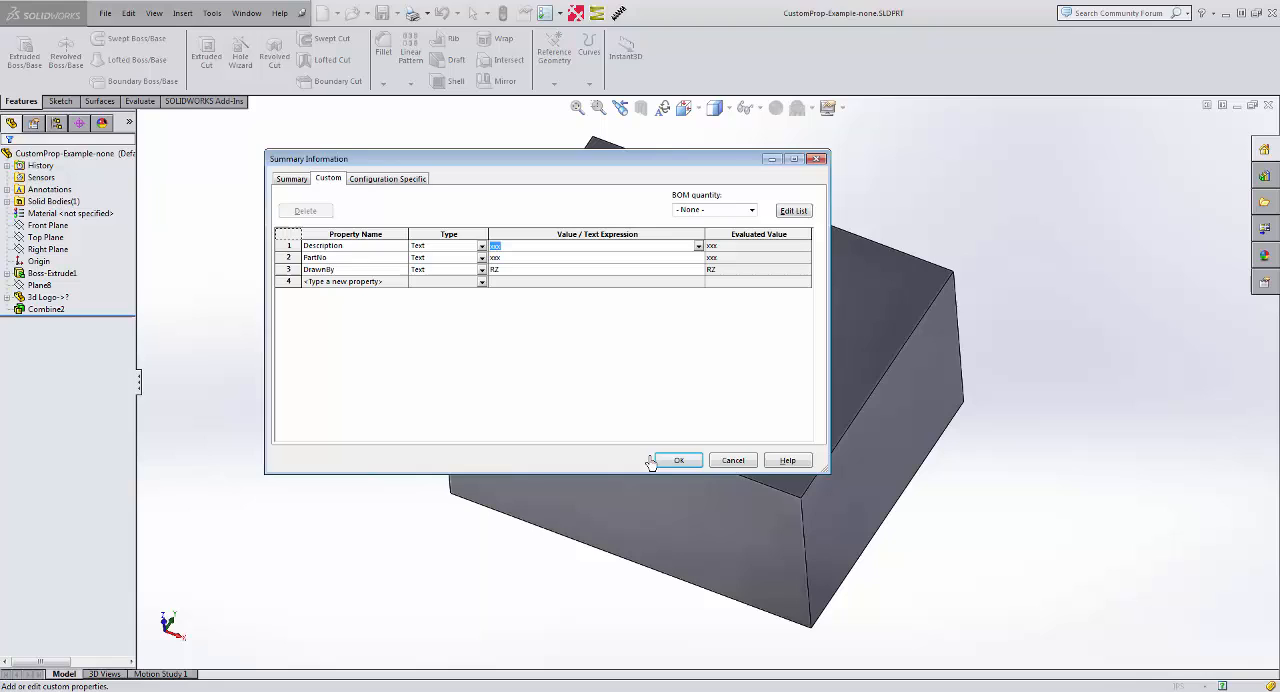
Close the Summary Information dialog and create a new blank part (Part2) from the Part template.
left_click(680, 460)
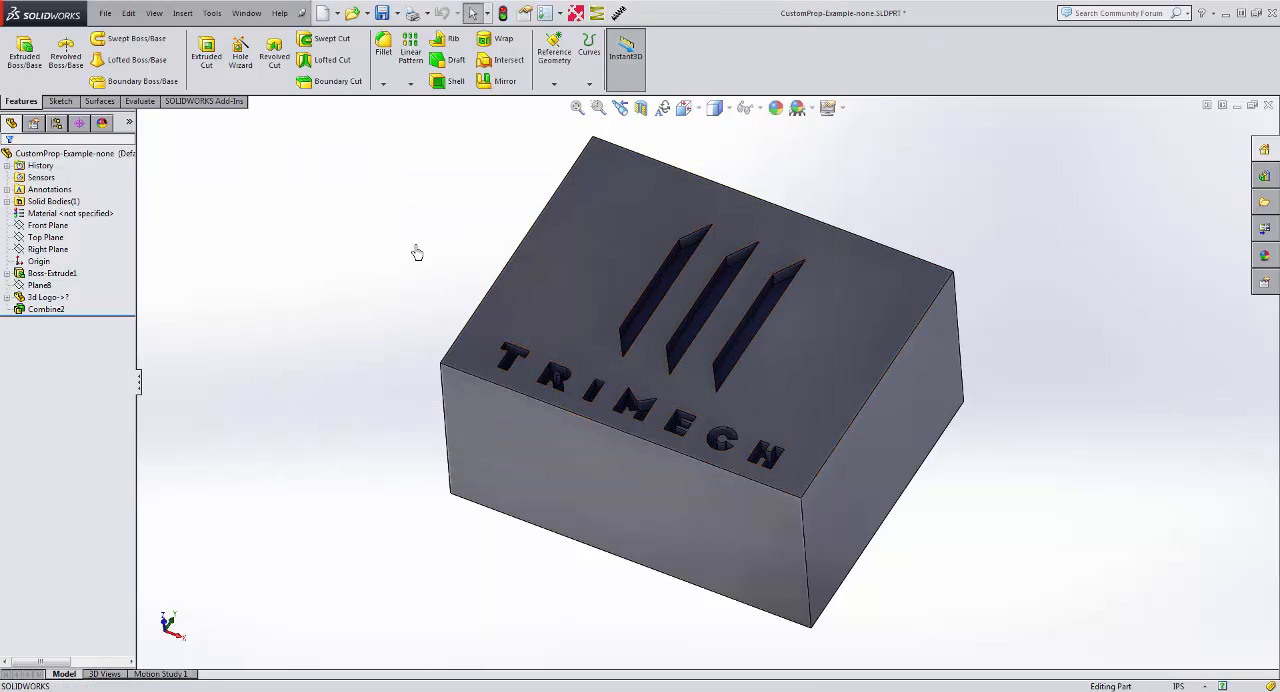
left_click(104, 12)
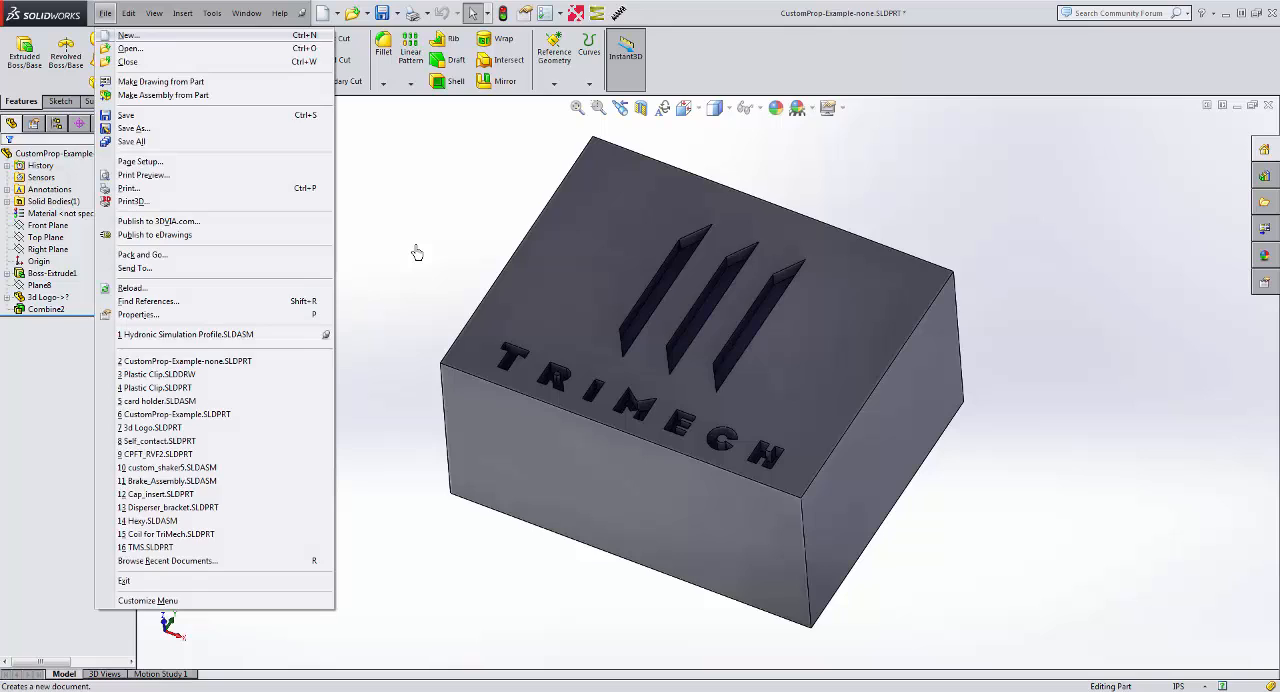
left_click(128, 34)
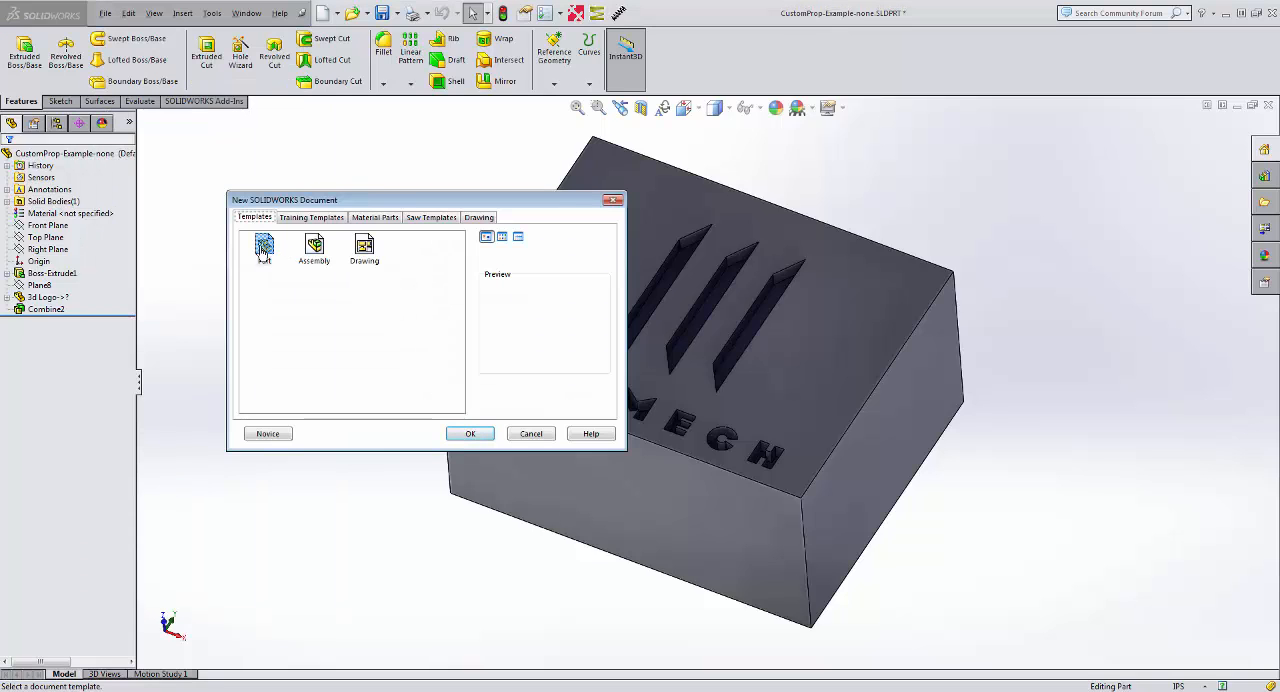
left_click(264, 248)
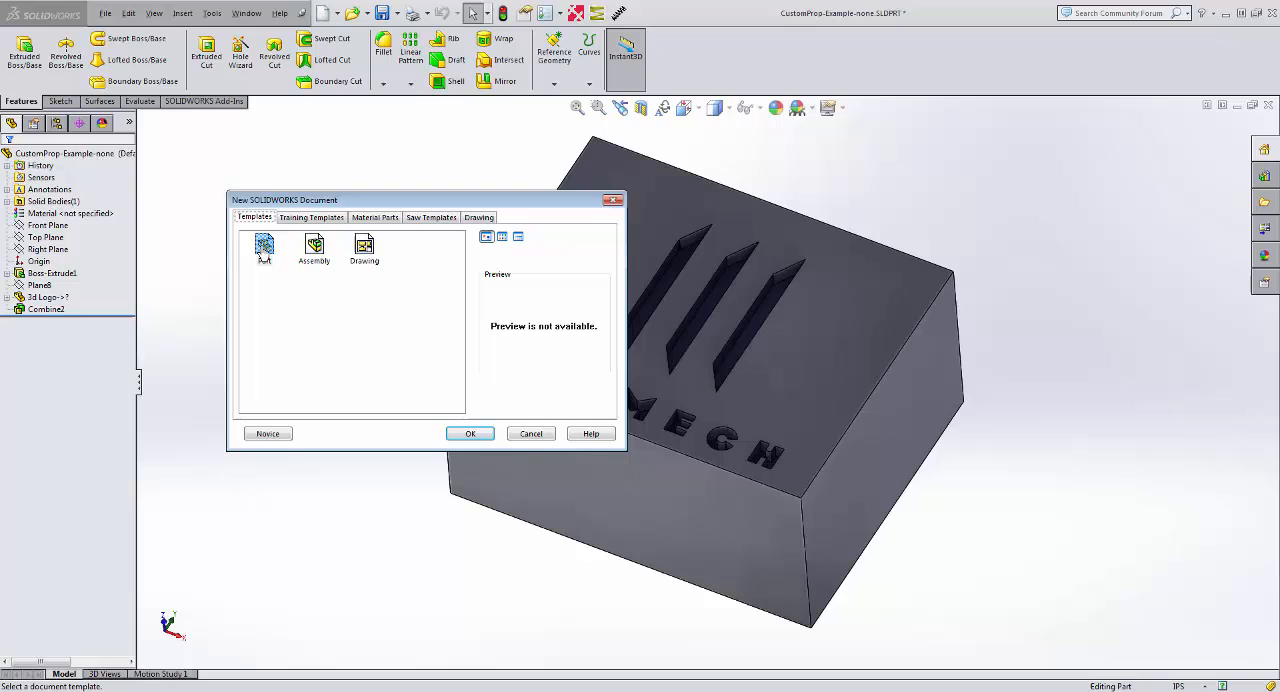
left_click(470, 432)
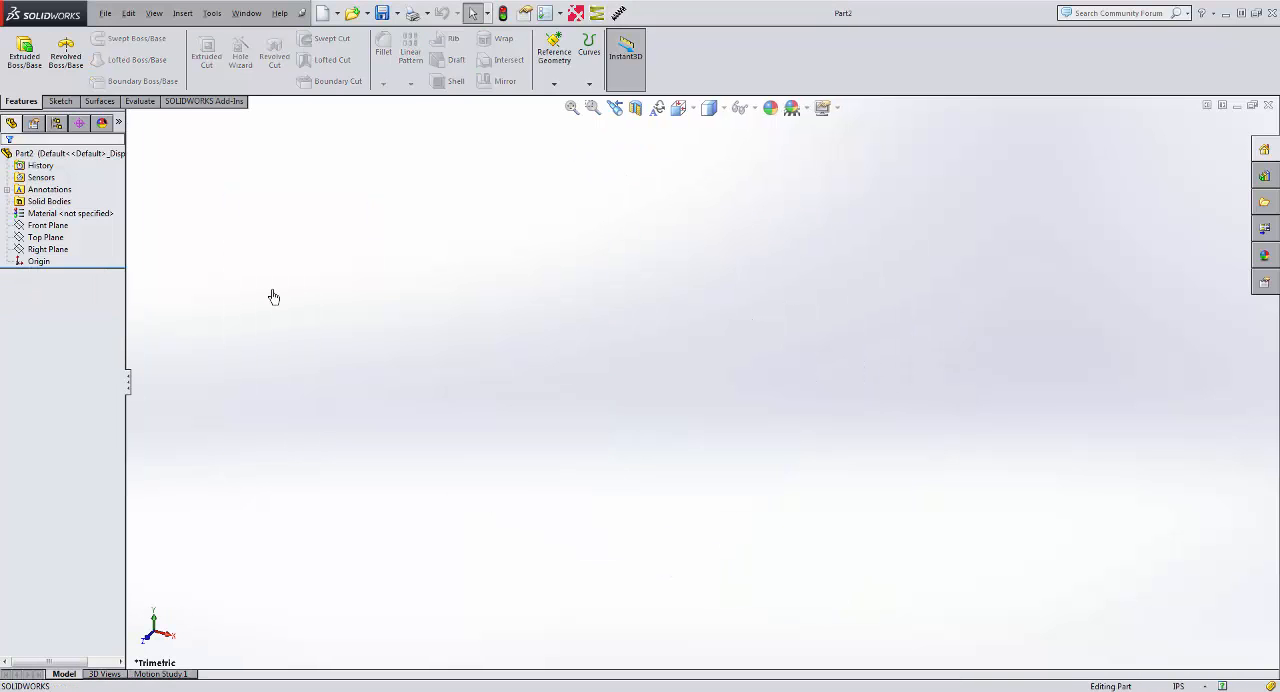
left_click(104, 12)
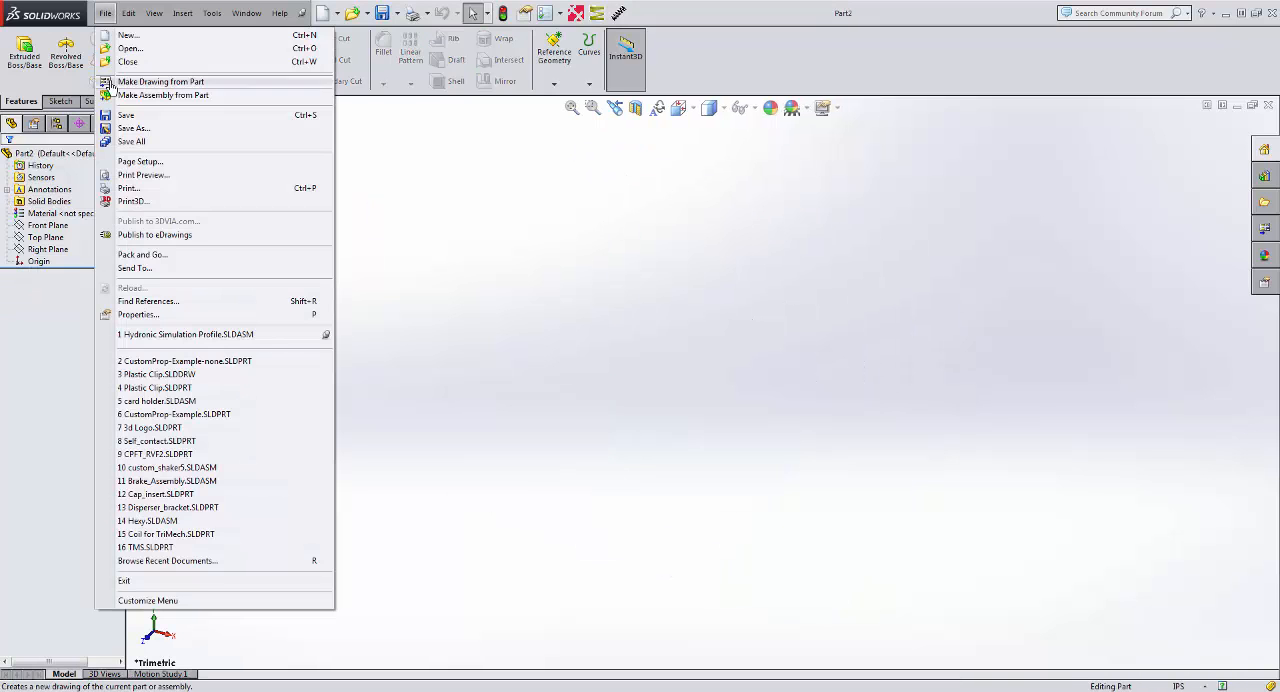
Overwrite Part2's custom property values (PartNo, CompanyName, Finish) with xxx and confirm.
left_click(138, 314)
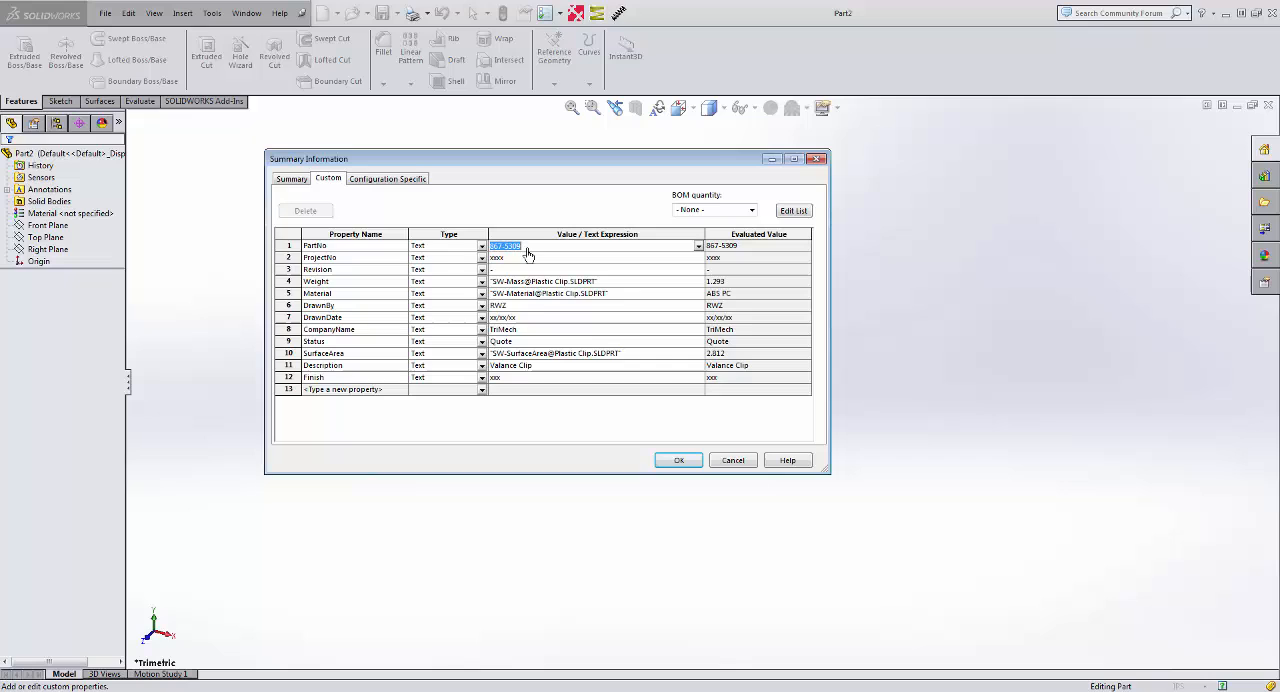
type("xxx")
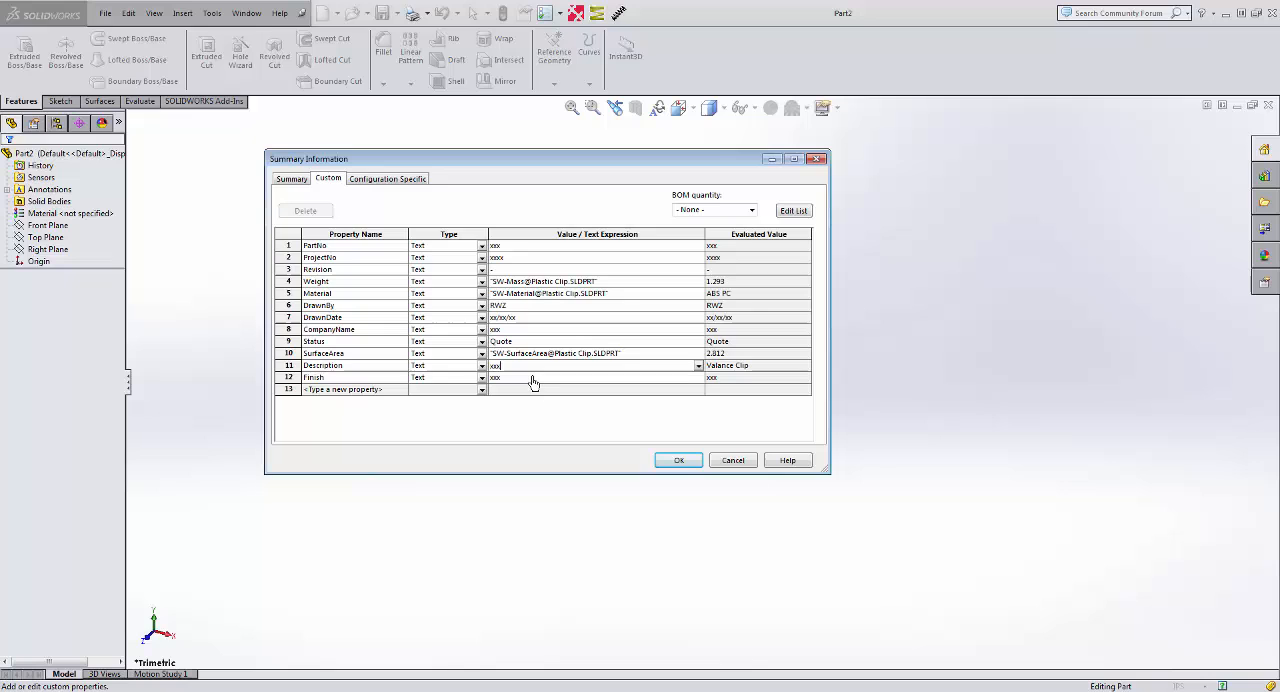
left_click(104, 12)
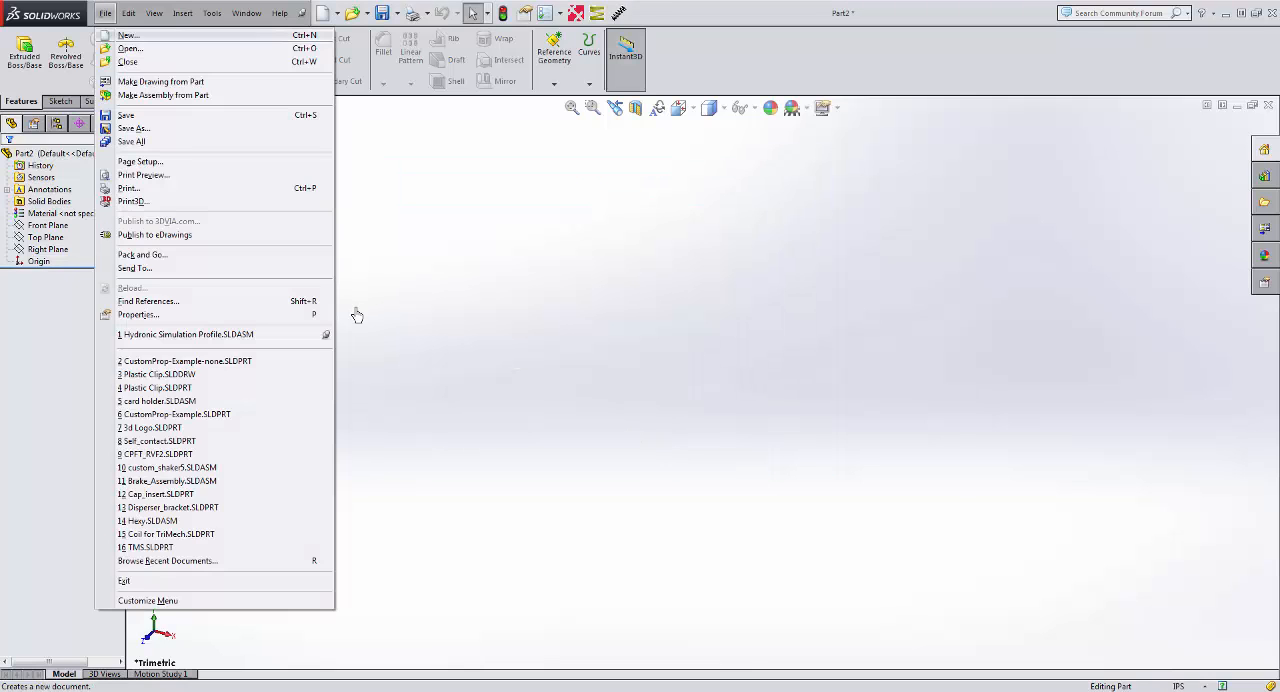
Save Part2 as a Part Template (*.prtdot) named Part_CP in the Training Templates folder.
left_click(132, 128)
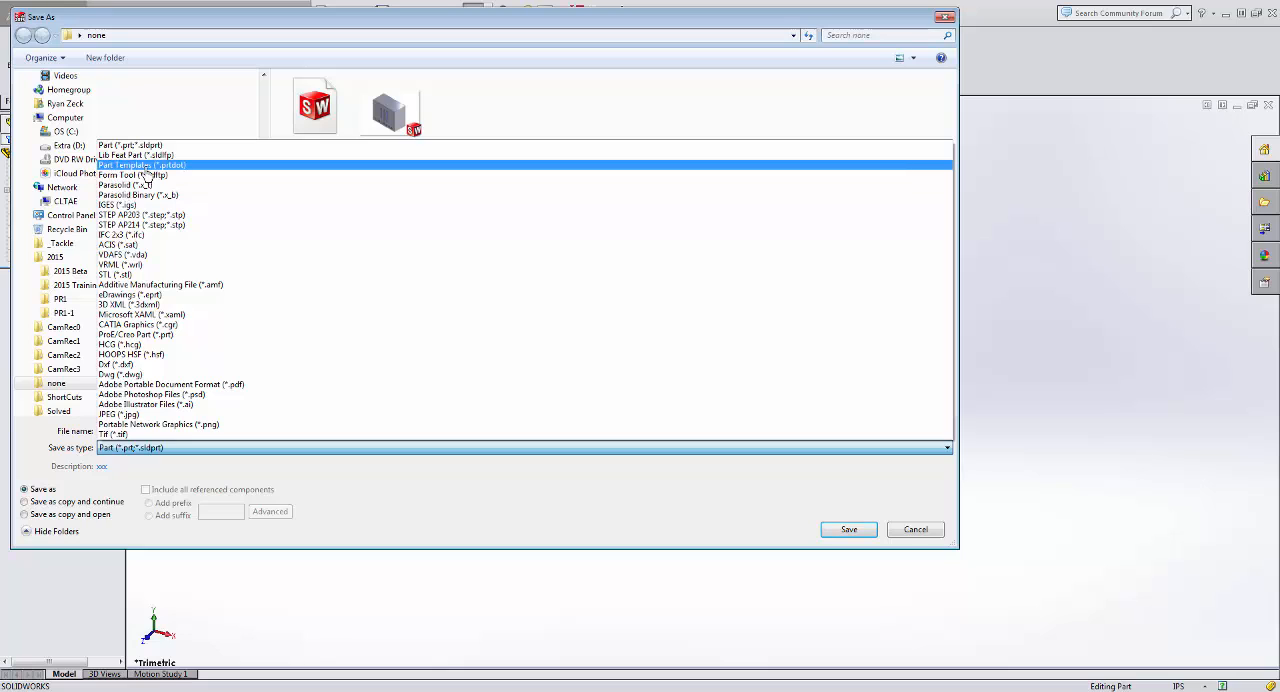
left_click(140, 164)
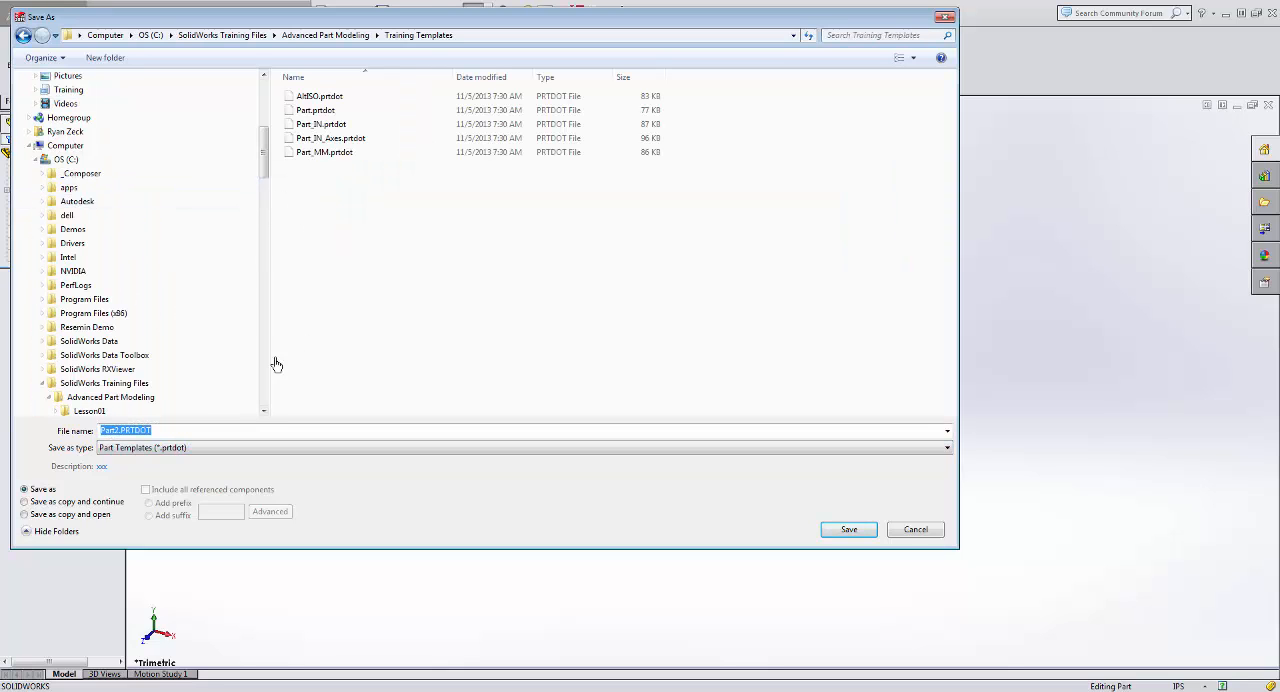
mouse_move(224, 438)
type("Part_CP")
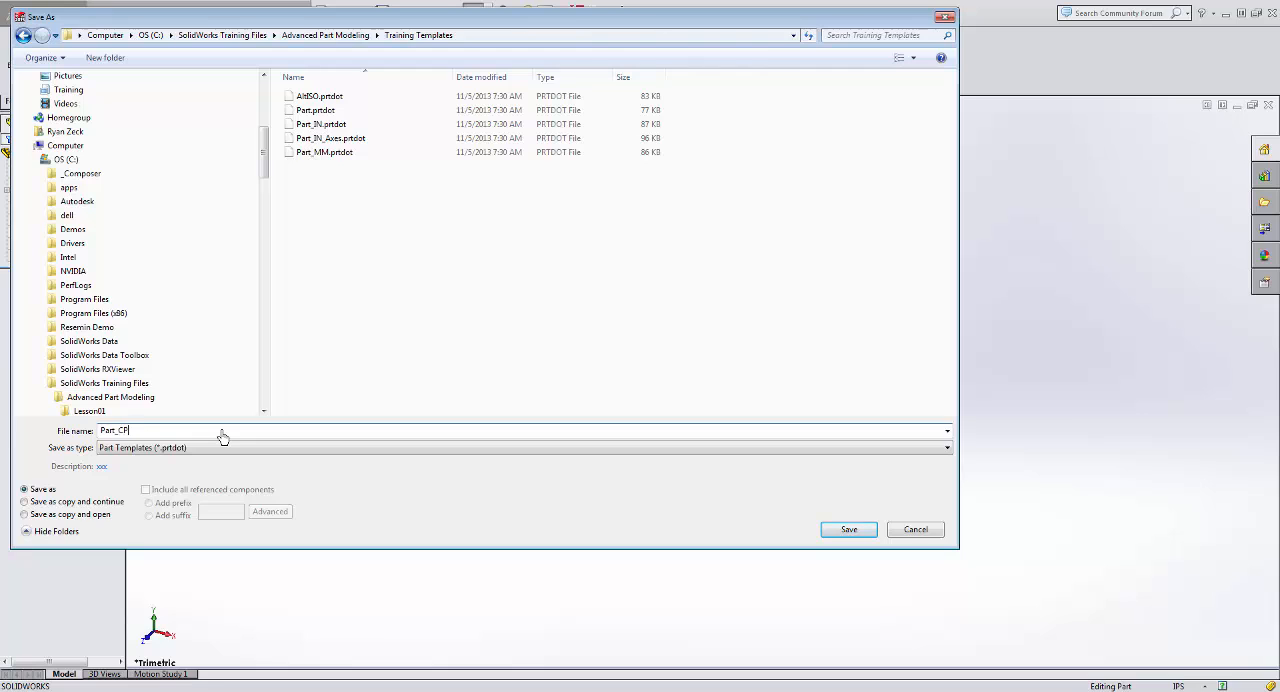
mouse_move(830, 498)
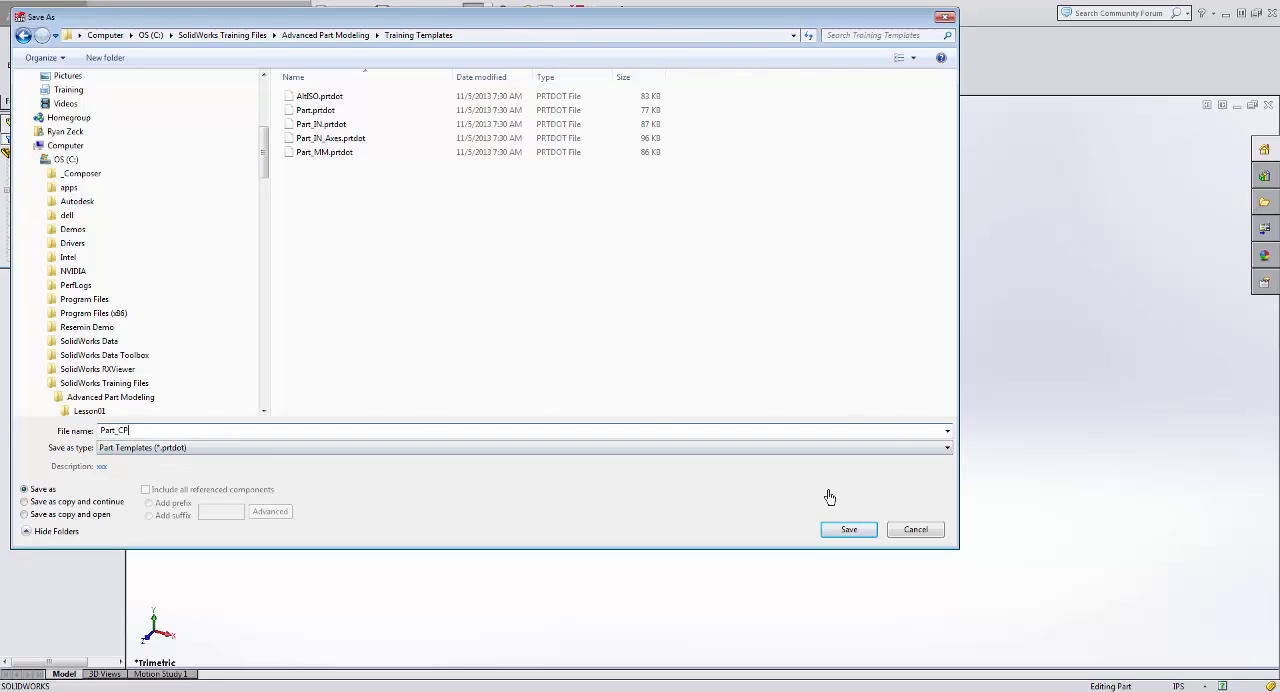
left_click(848, 528)
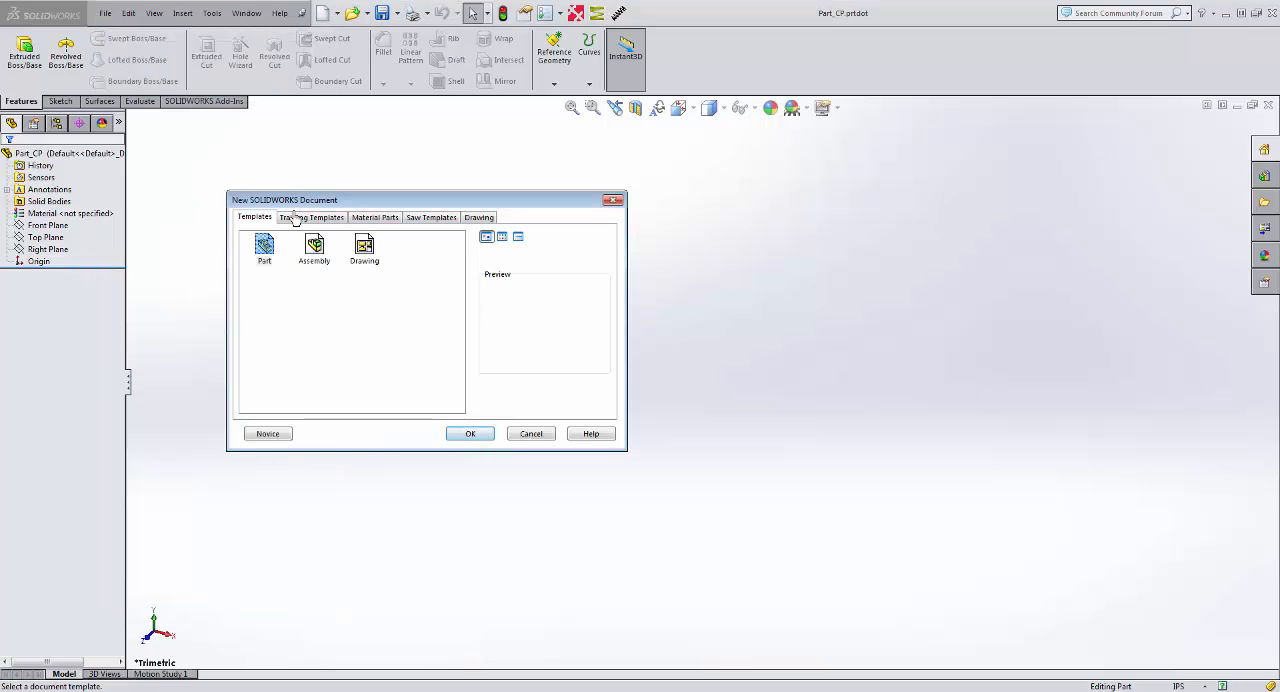
Create Part3 from the Part_CP template and verify its custom properties carried over.
left_click(468, 432)
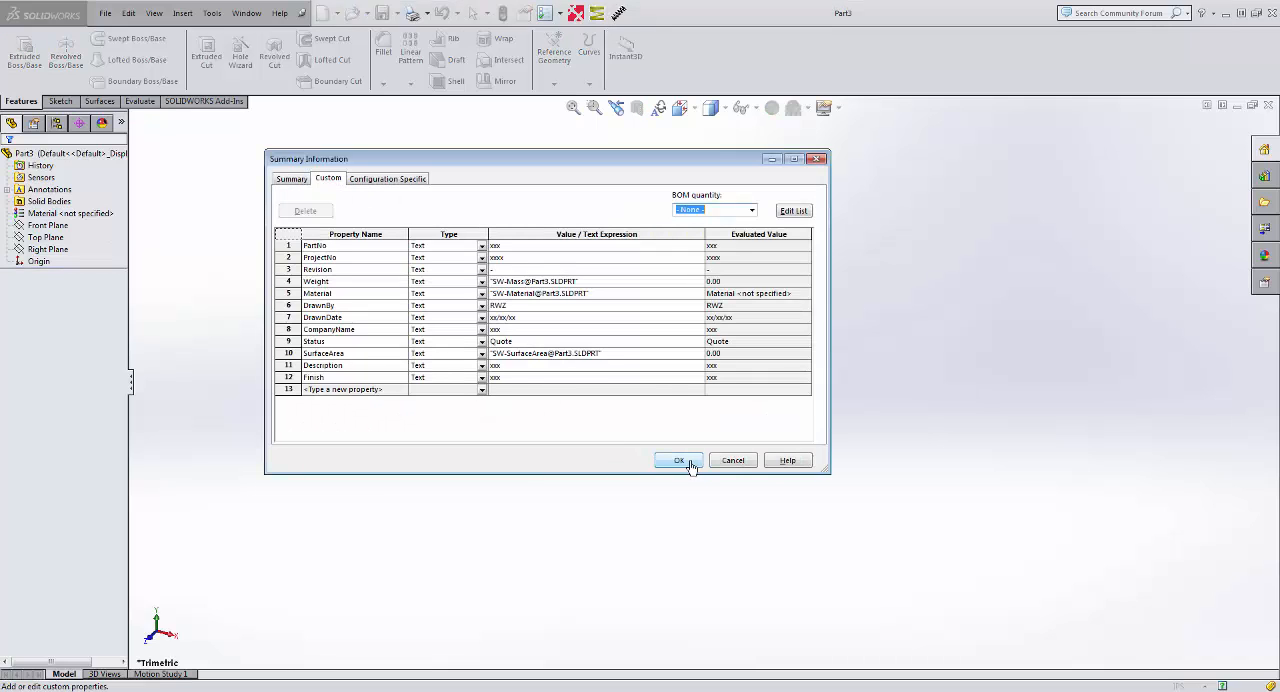
left_click(680, 460)
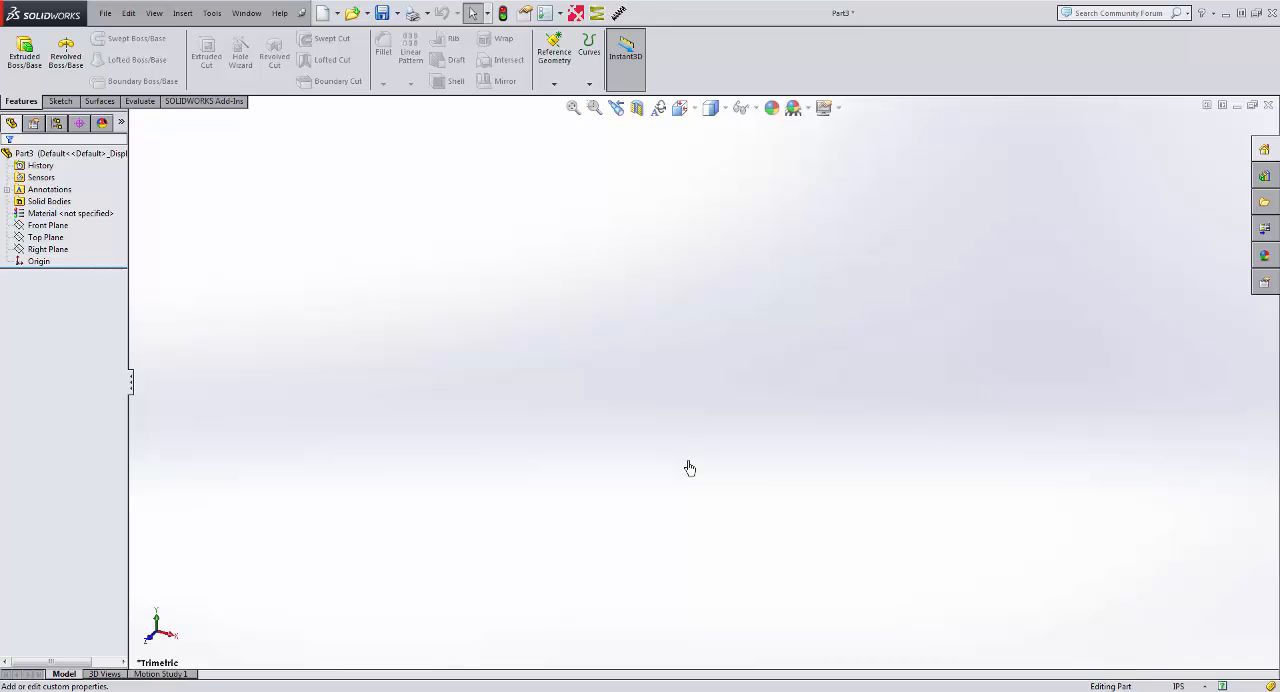
mouse_move(680, 434)
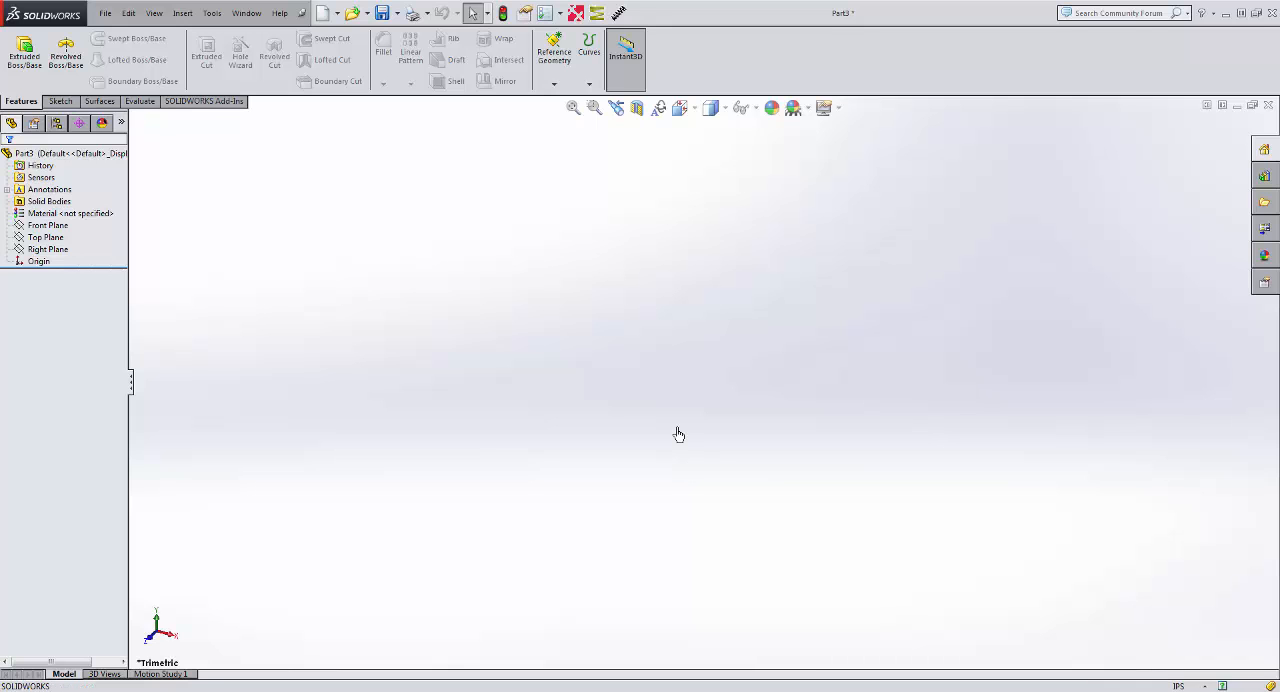